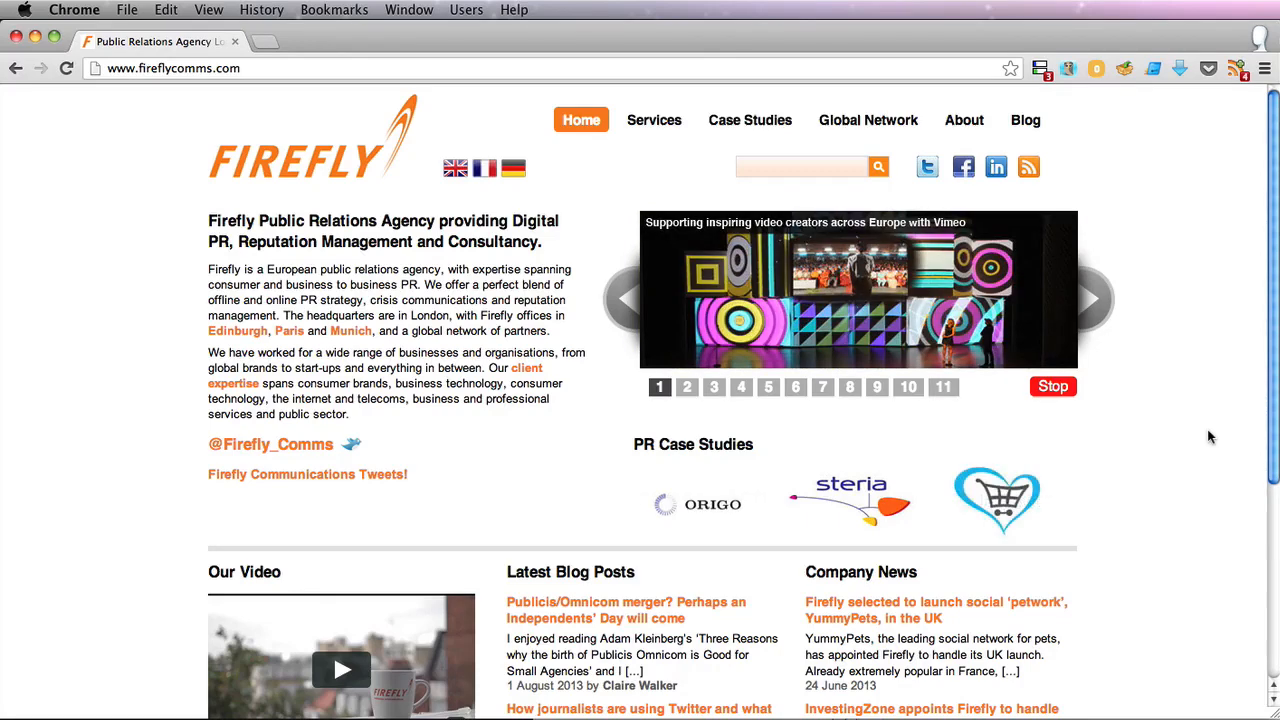
Open fireflycomms.com:2082 in a new Chrome tab to reach the cPanel dashboard.
left_click(686, 388)
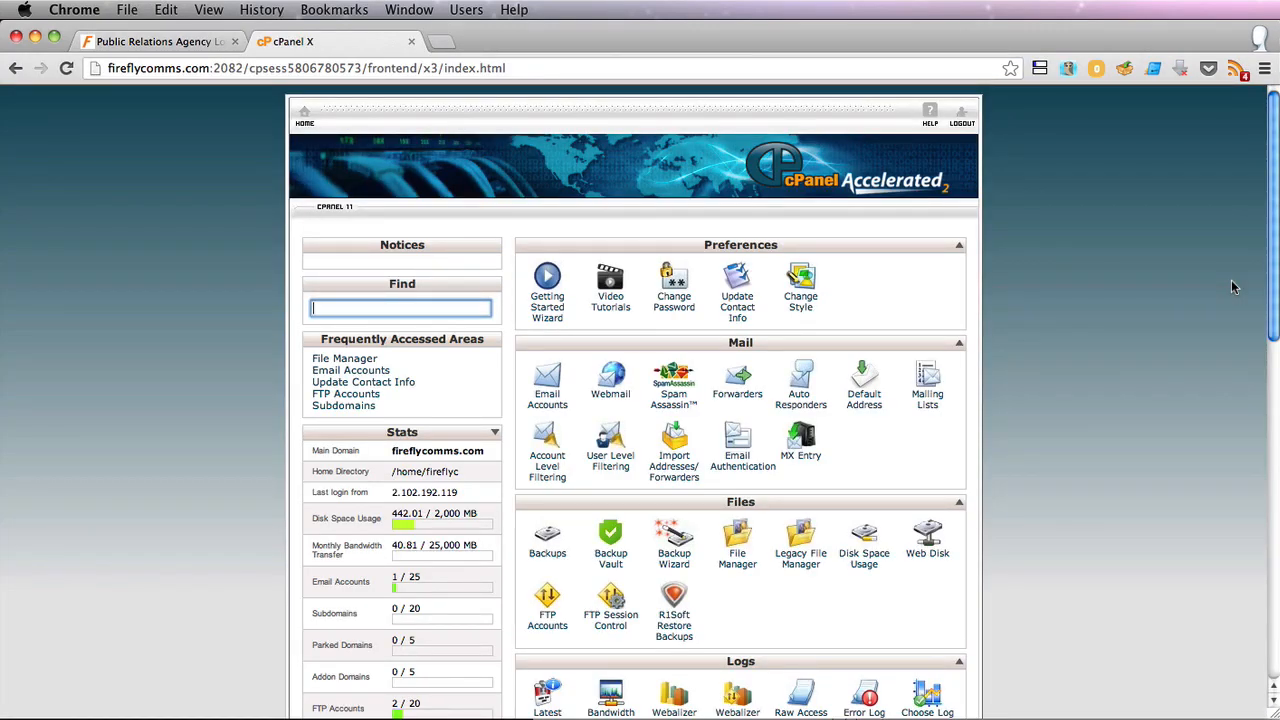
In Subdomains, create dev.fireflycomms.com with document root public_html/dev.
scroll("down", 3)
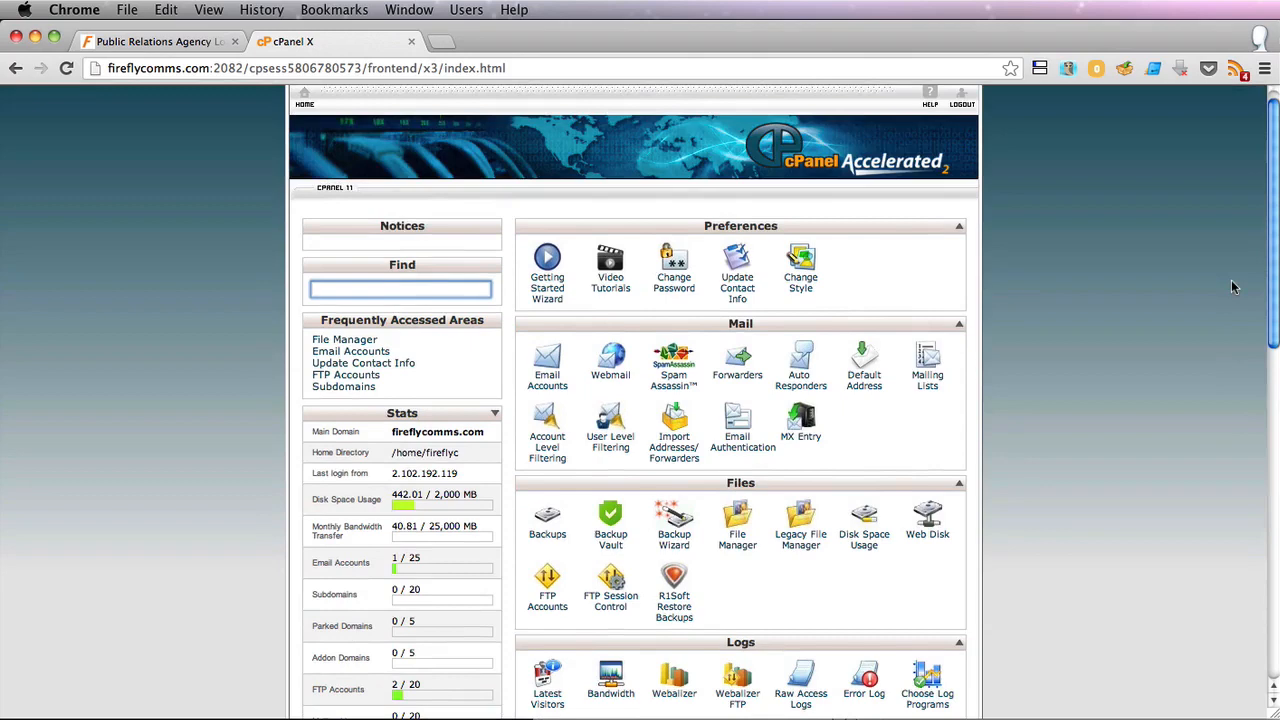
scroll("down", 3)
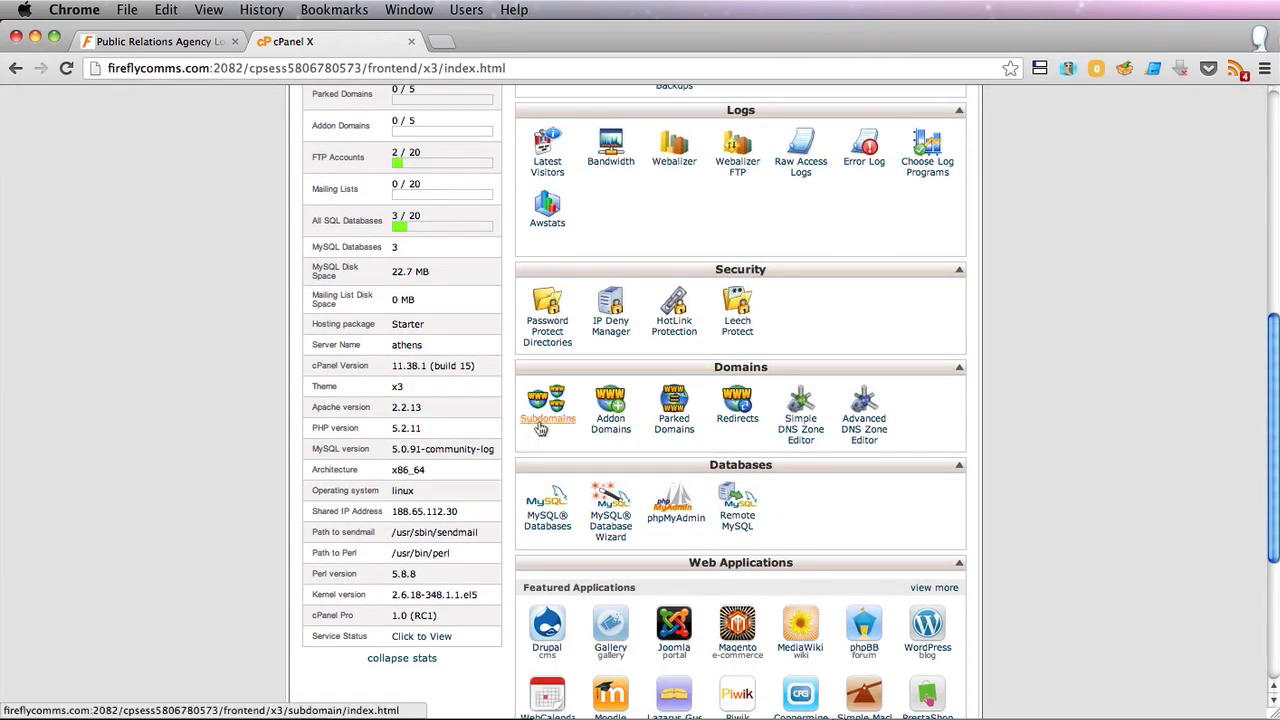
left_click(548, 404)
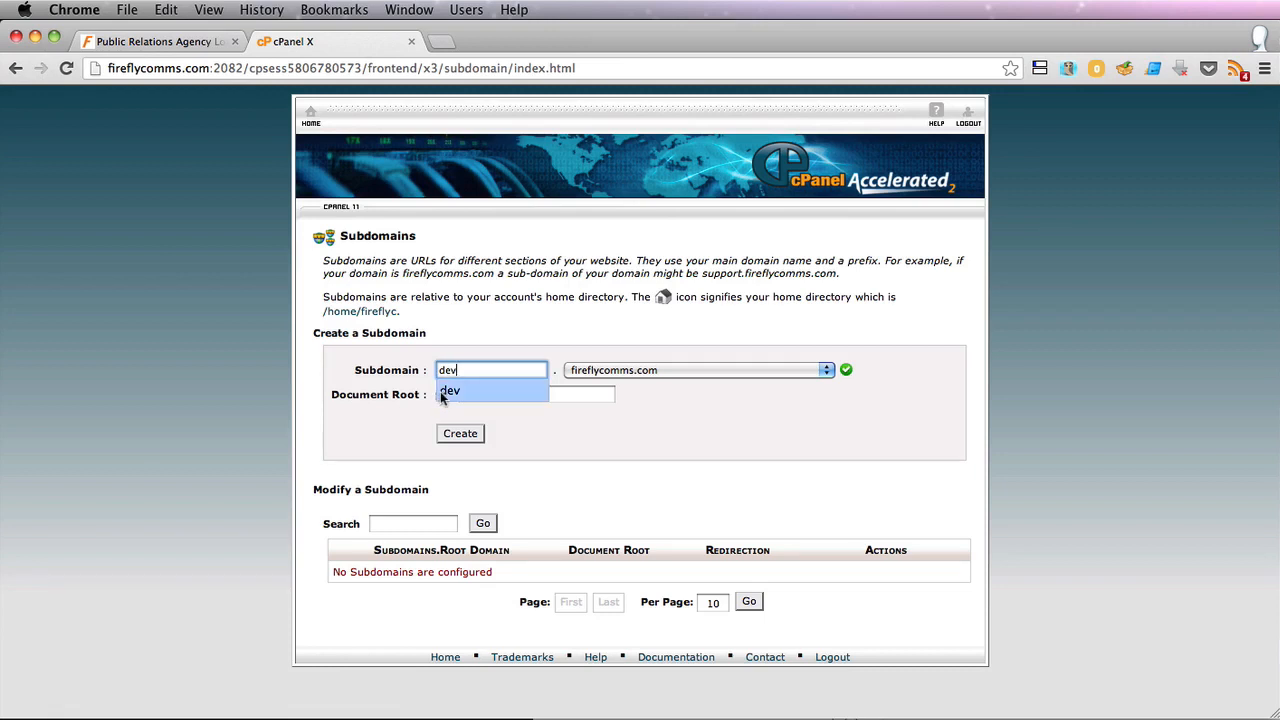
left_click(450, 390)
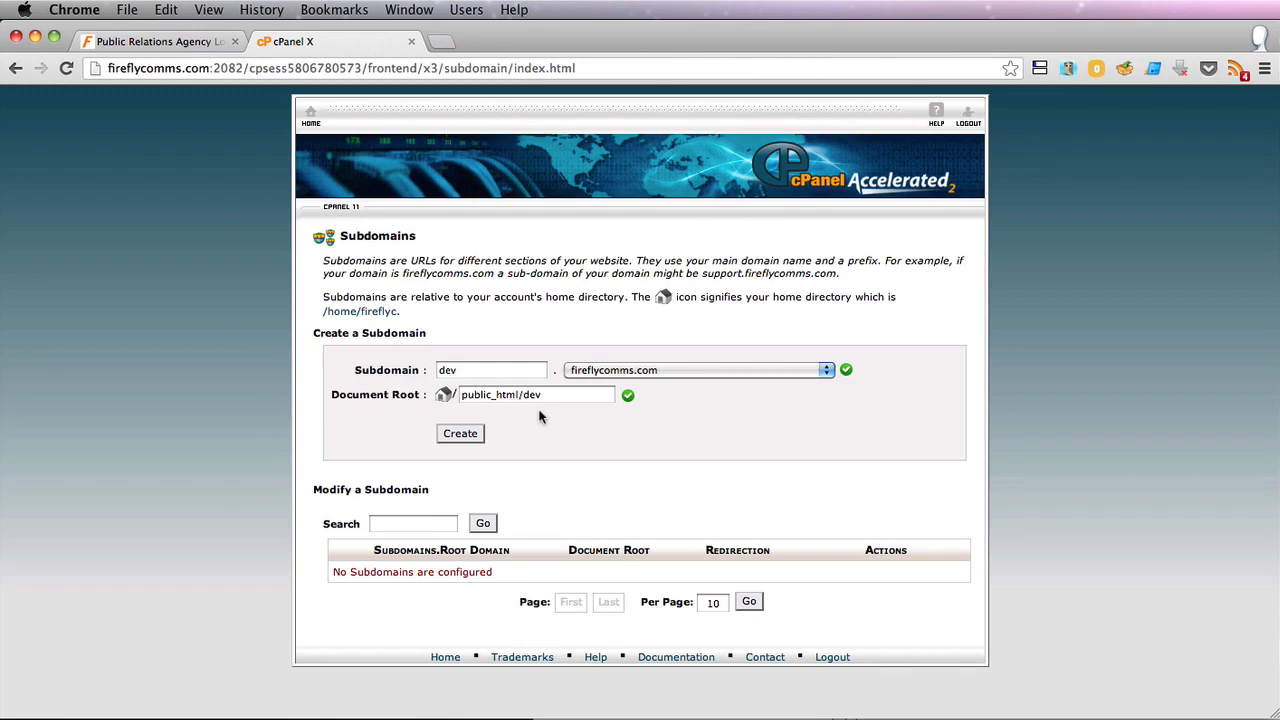
left_click(460, 432)
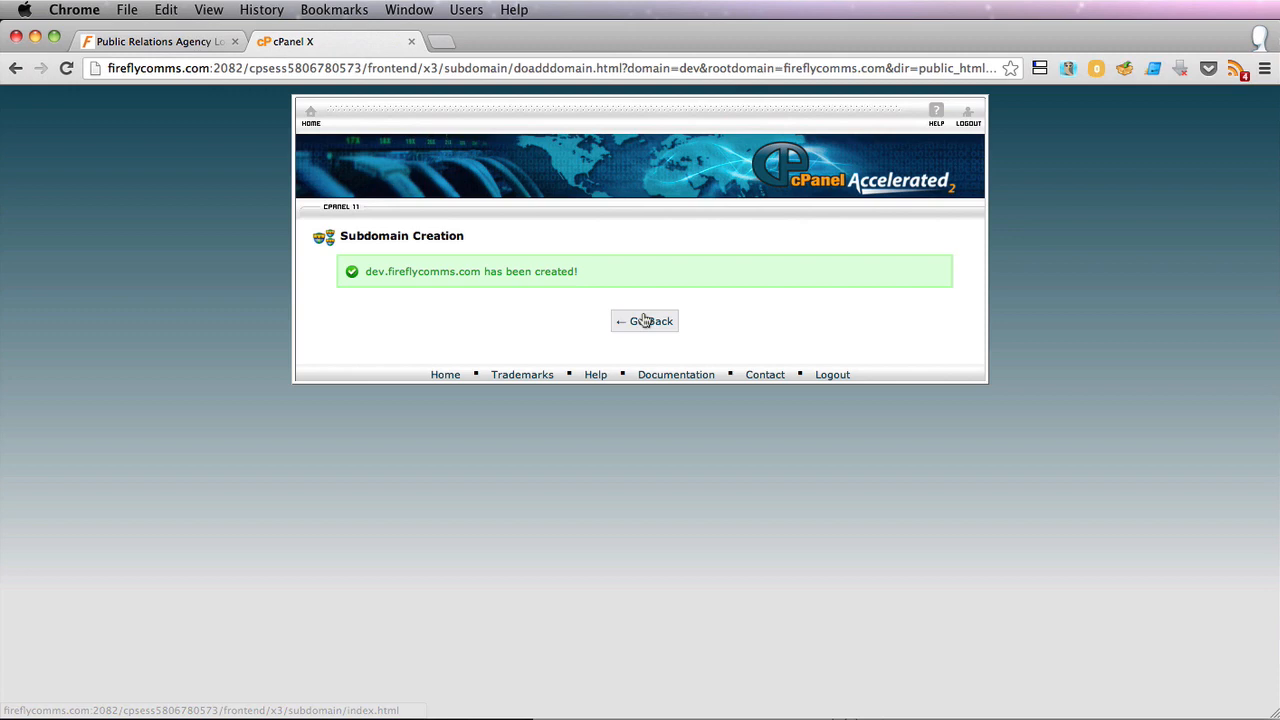
mouse_move(310, 112)
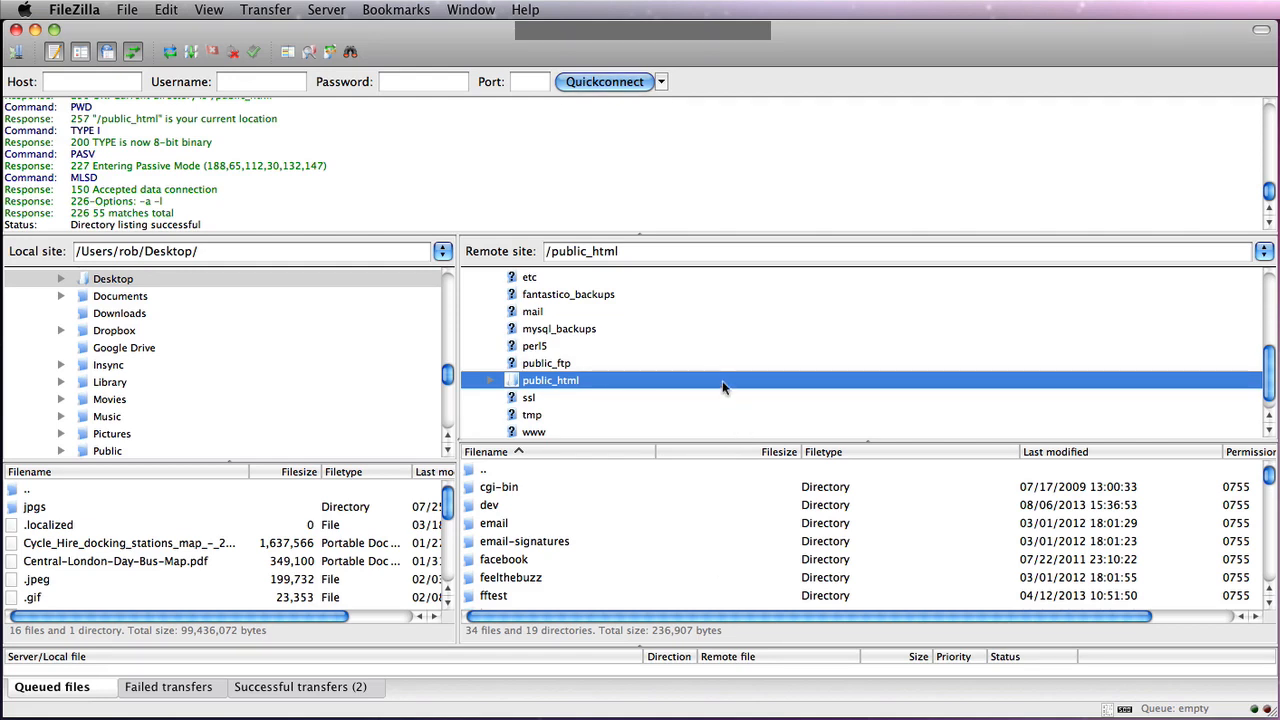
Show the remote public_html listing in FileZilla, where the new dev folder appears.
left_click(490, 380)
type("dev")
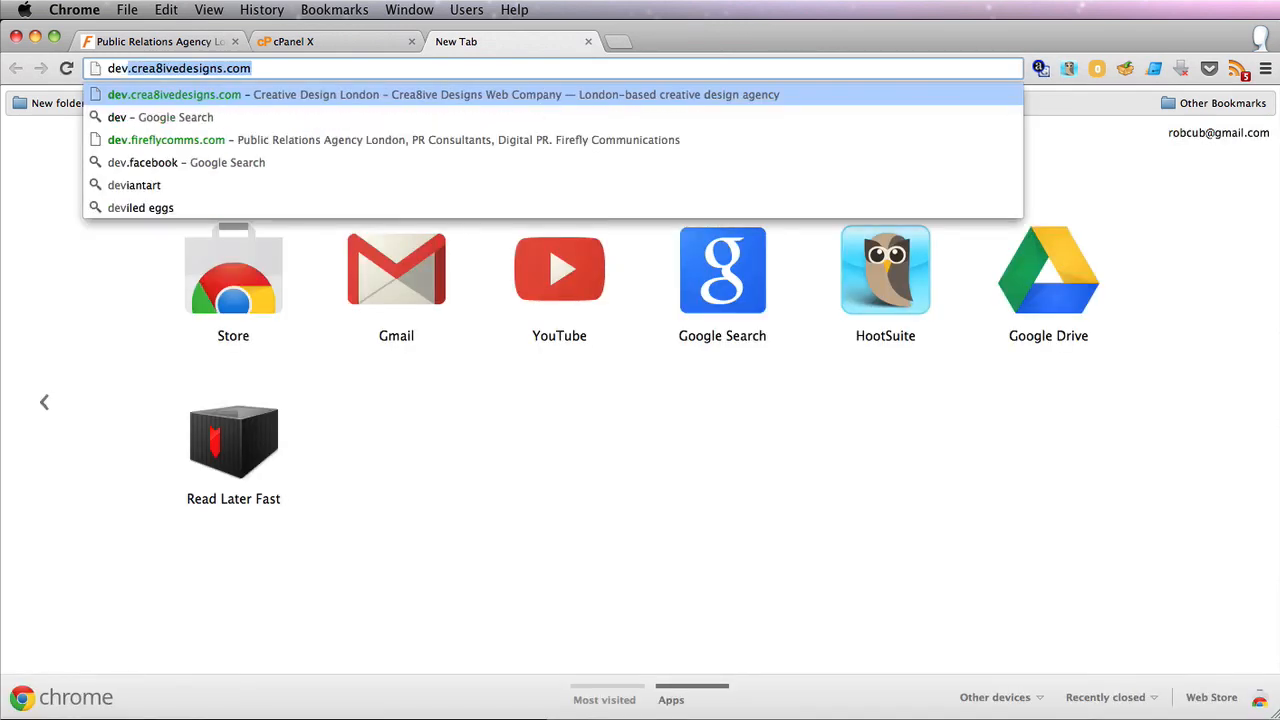
Load dev.fireflycomms.com to see its 'hello' page, then return to the cPanel tab.
left_click(164, 140)
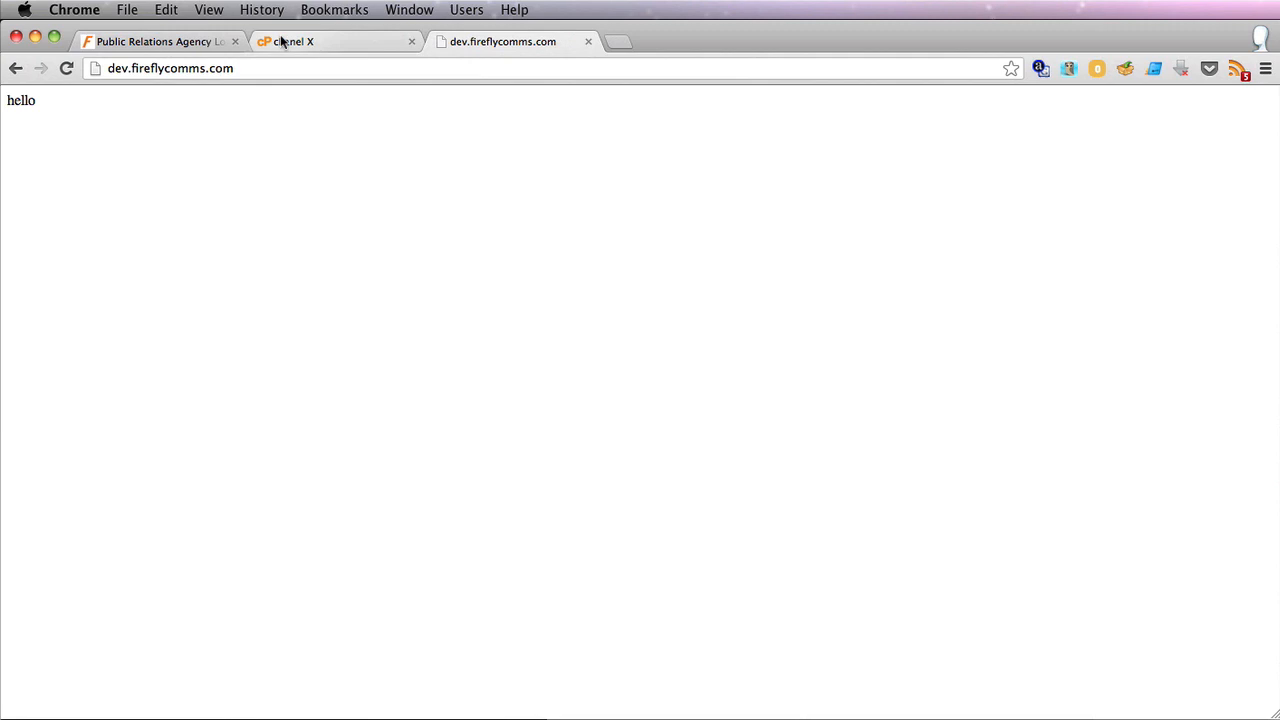
left_click(300, 40)
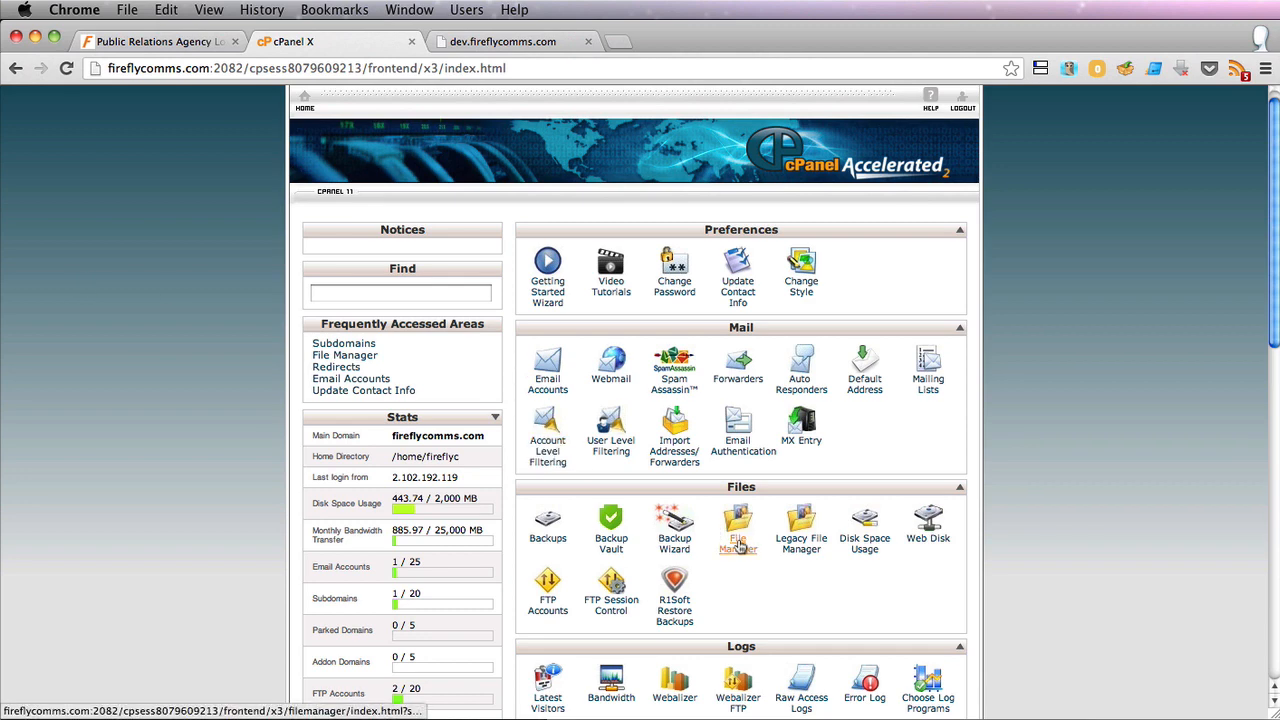
In File Manager, copy all public_html items except dev into /public_html/dev, then return to cPanel.
left_click(736, 524)
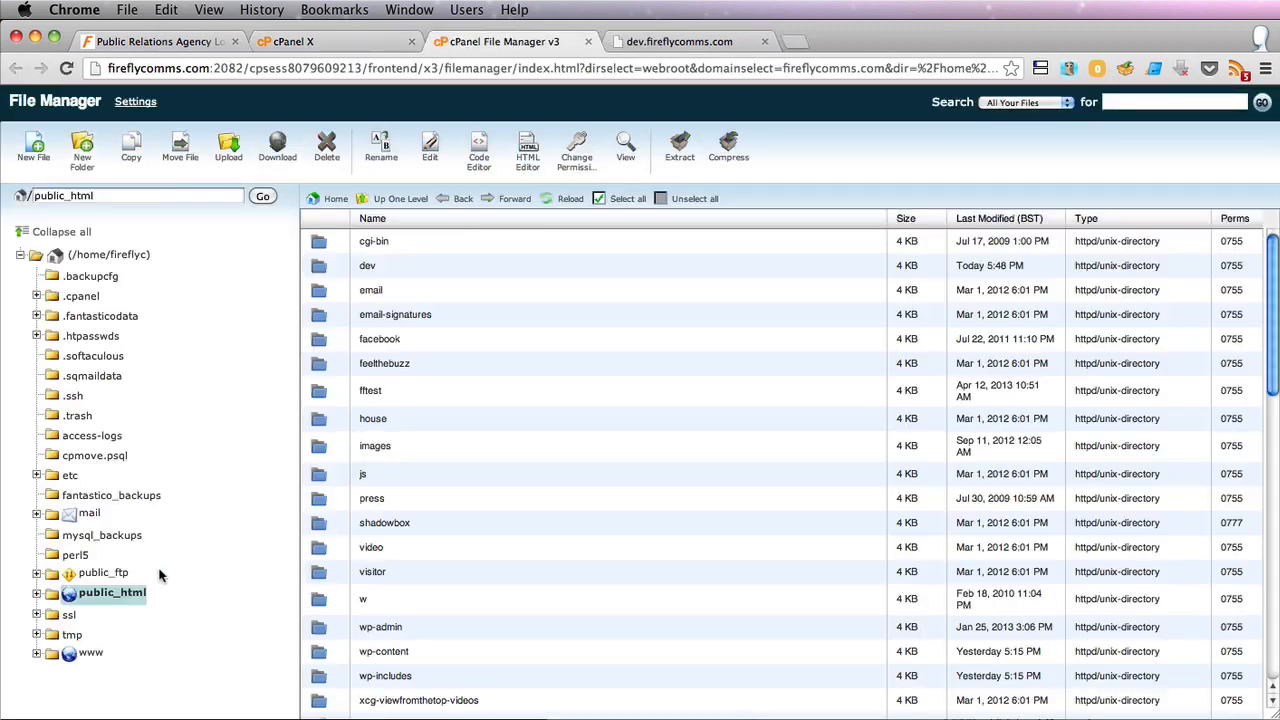
mouse_move(570, 292)
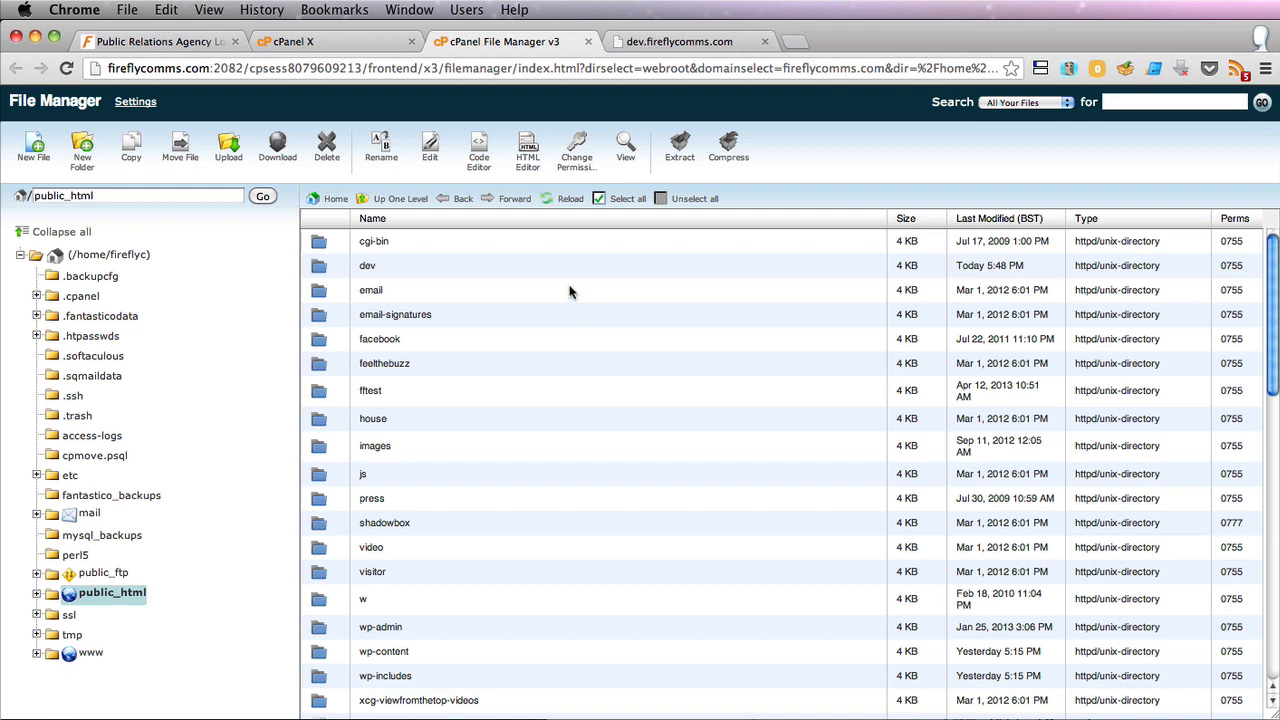
mouse_move(576, 244)
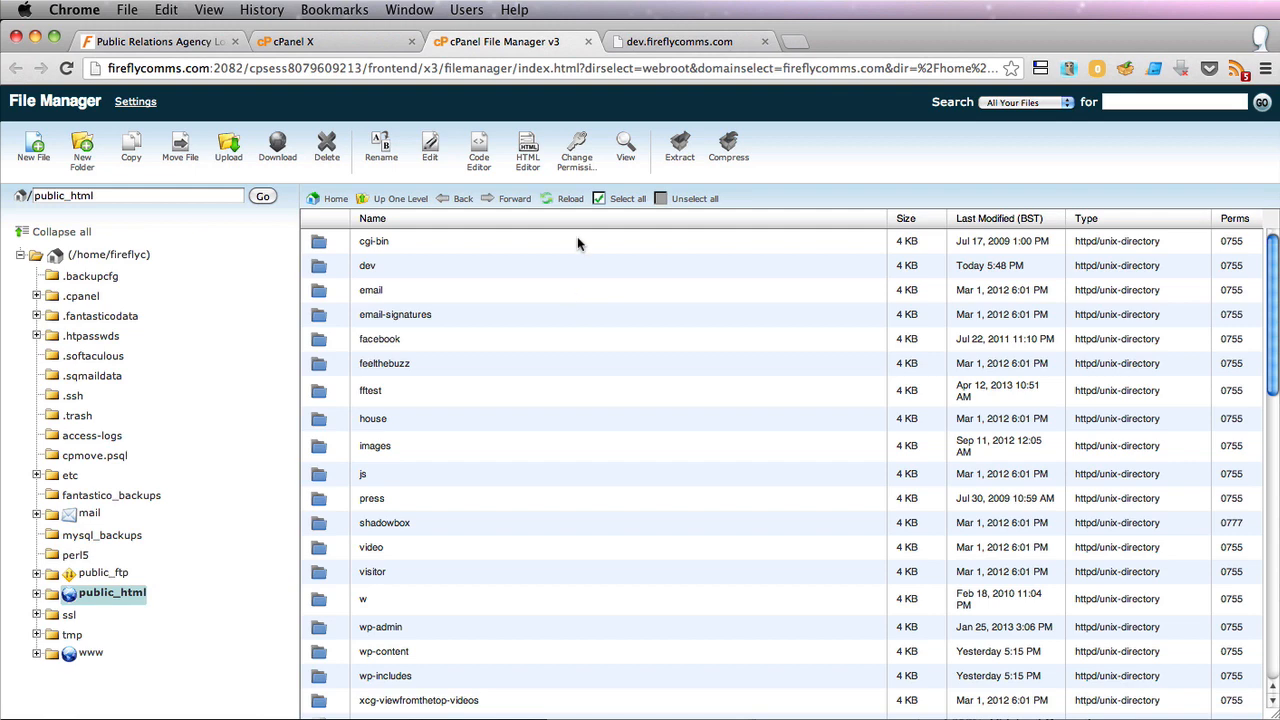
scroll("down", 3)
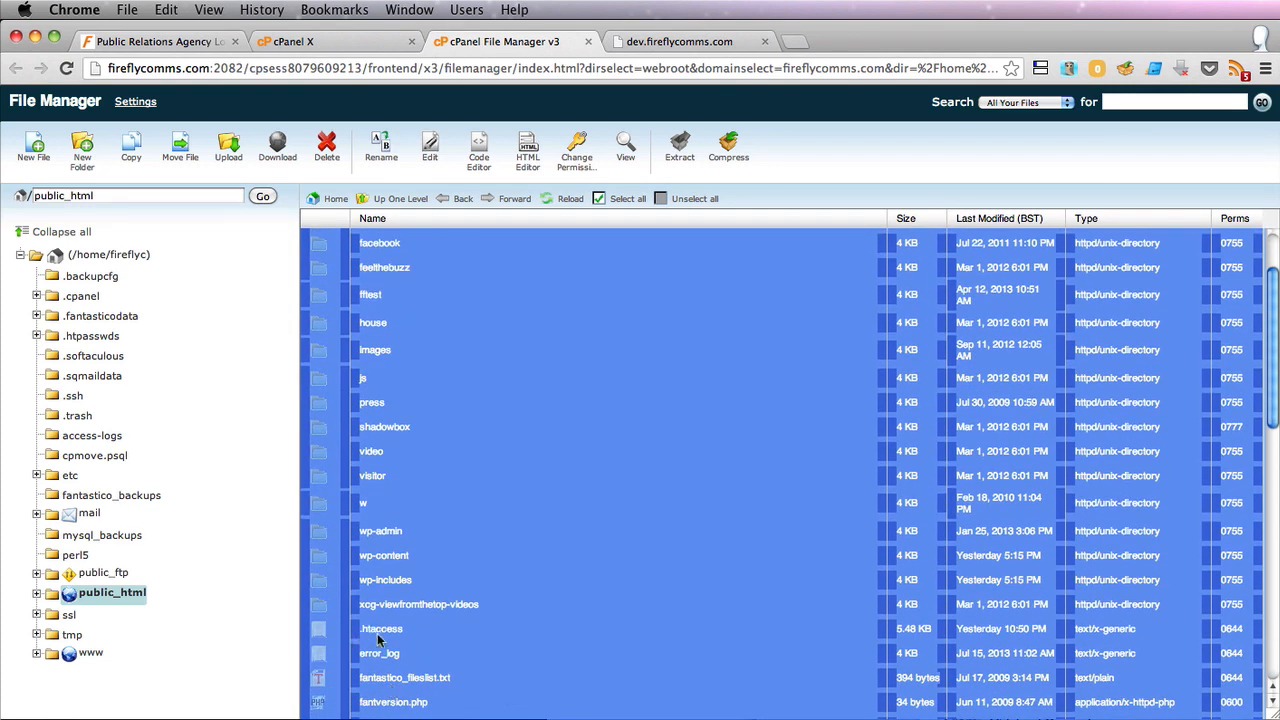
scroll("up", 3)
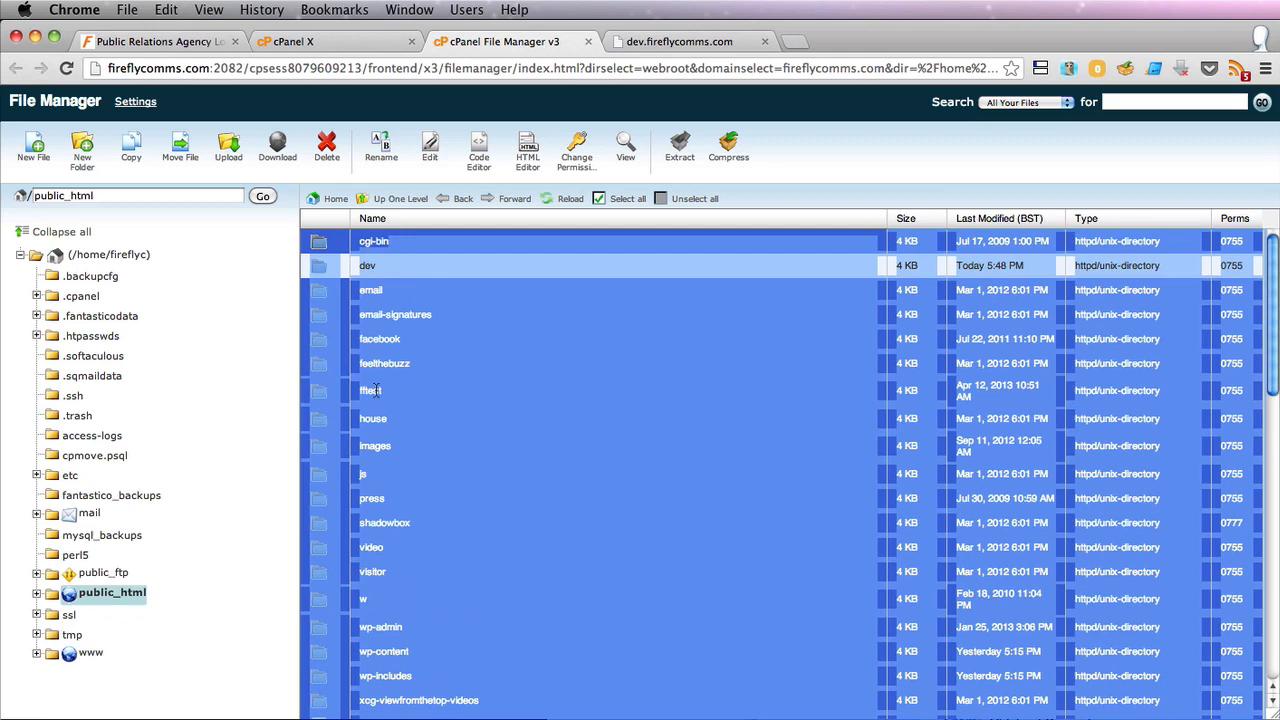
mouse_move(408, 376)
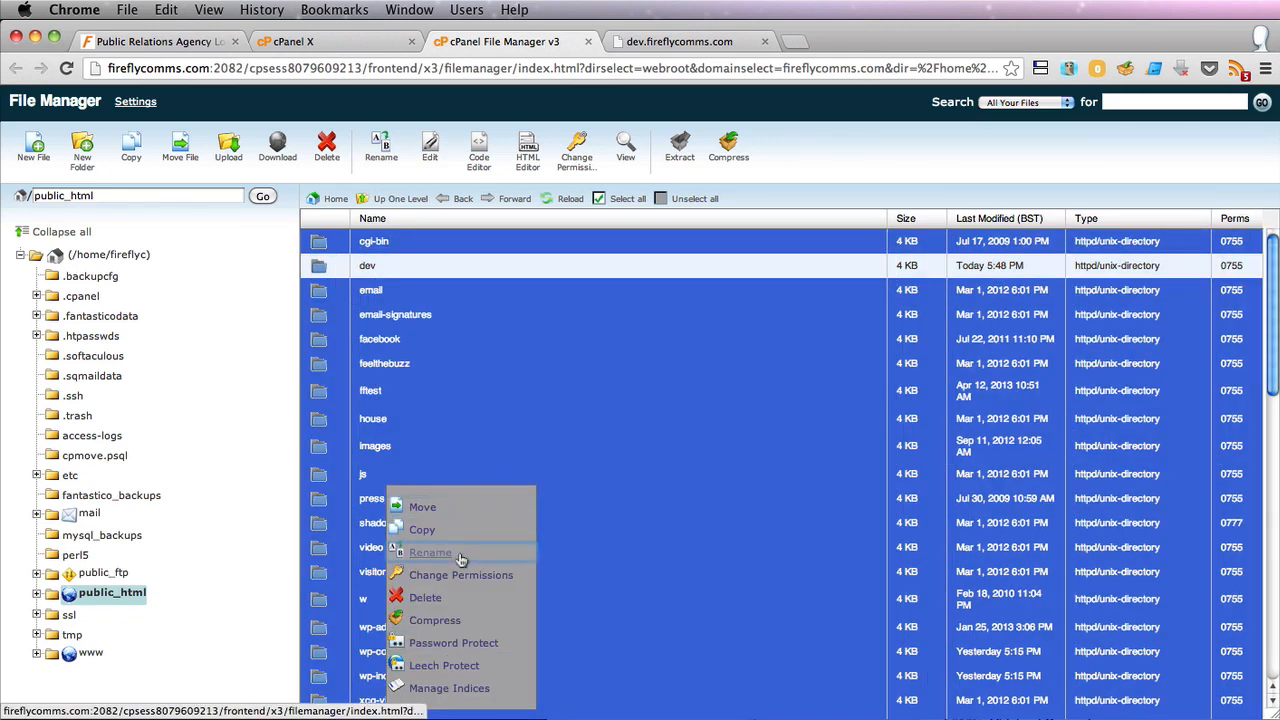
left_click(422, 528)
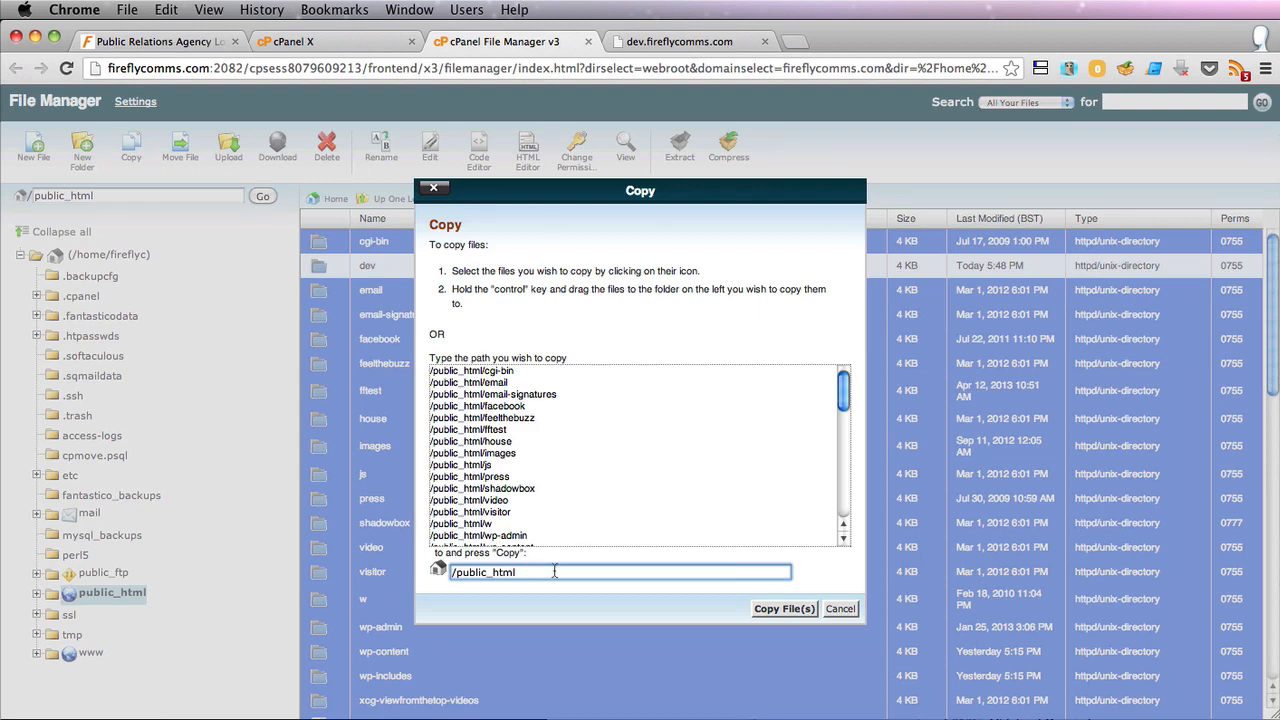
type("/dev")
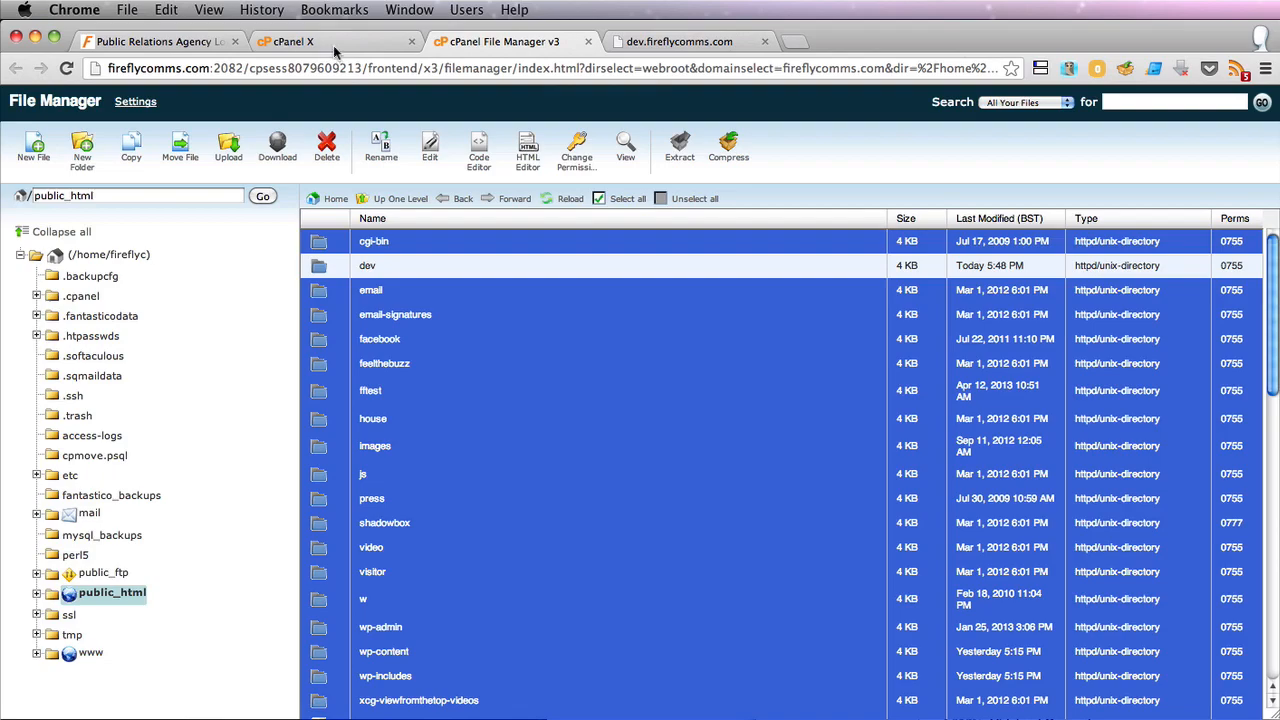
left_click(284, 40)
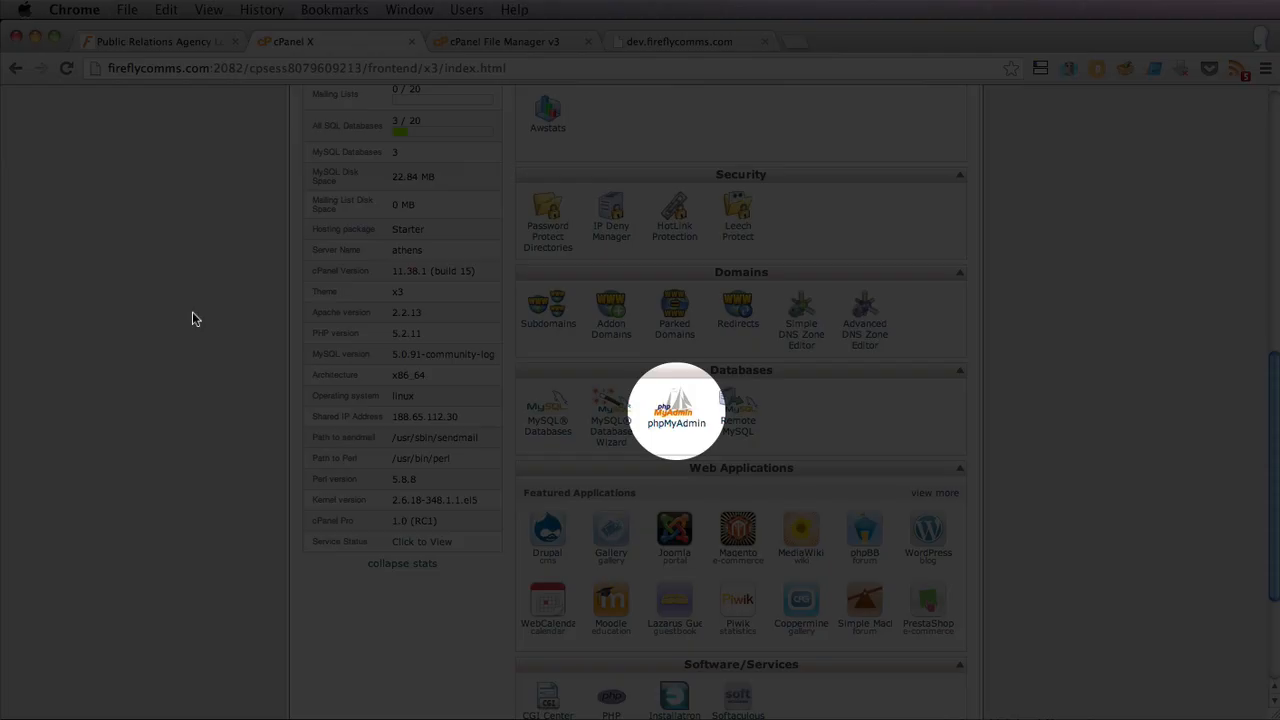
In phpMyAdmin, bring up the Export page for fireflyc_wrdp1 with Quick method and SQL format.
left_click(676, 410)
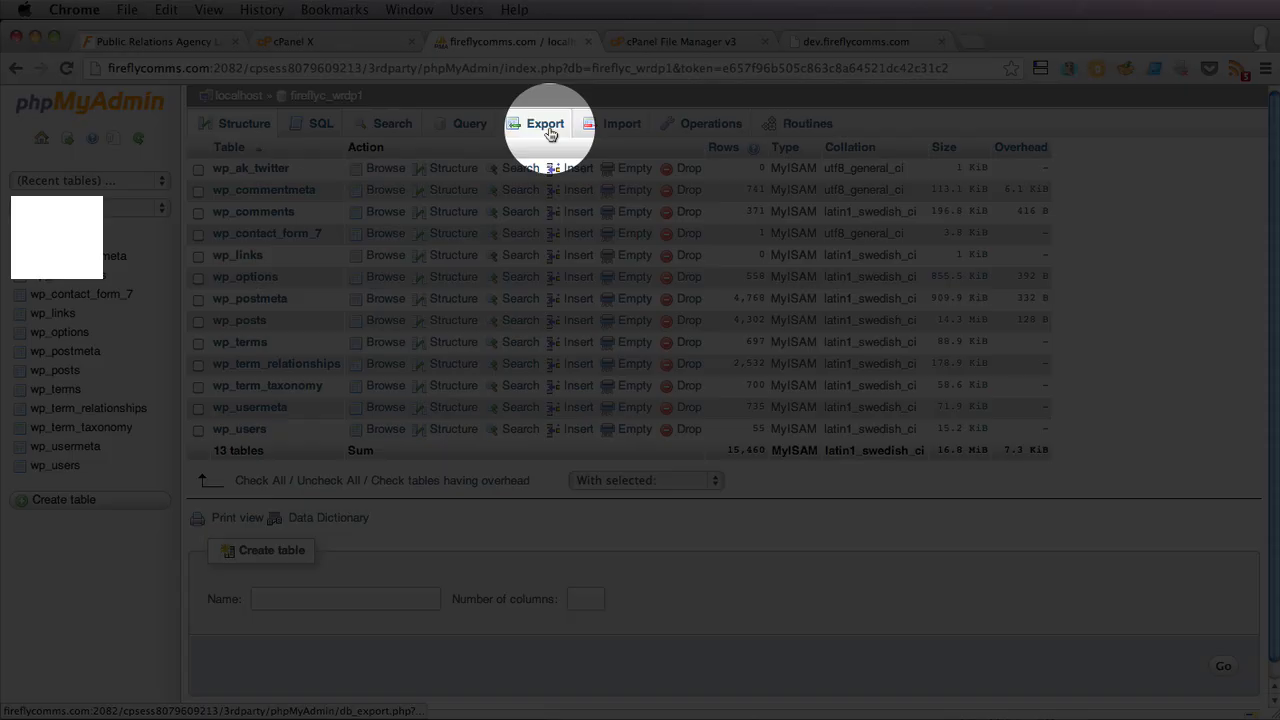
left_click(544, 124)
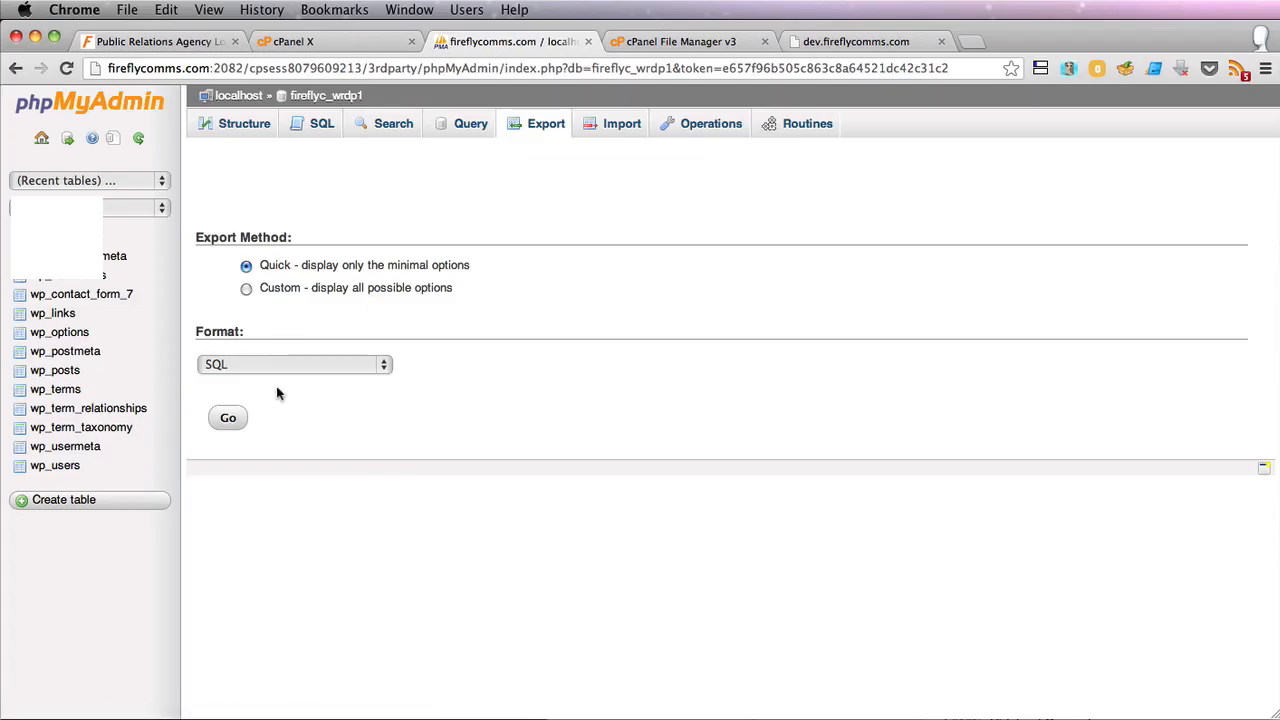
mouse_move(772, 468)
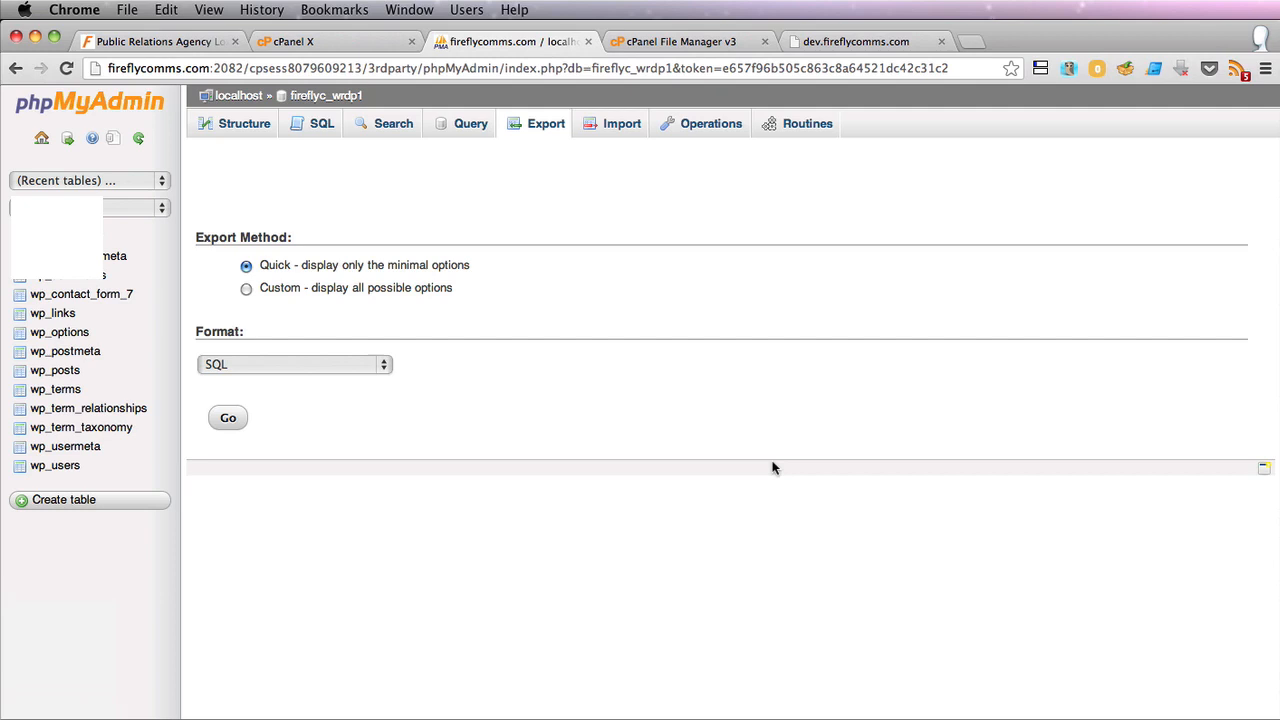
mouse_move(568, 588)
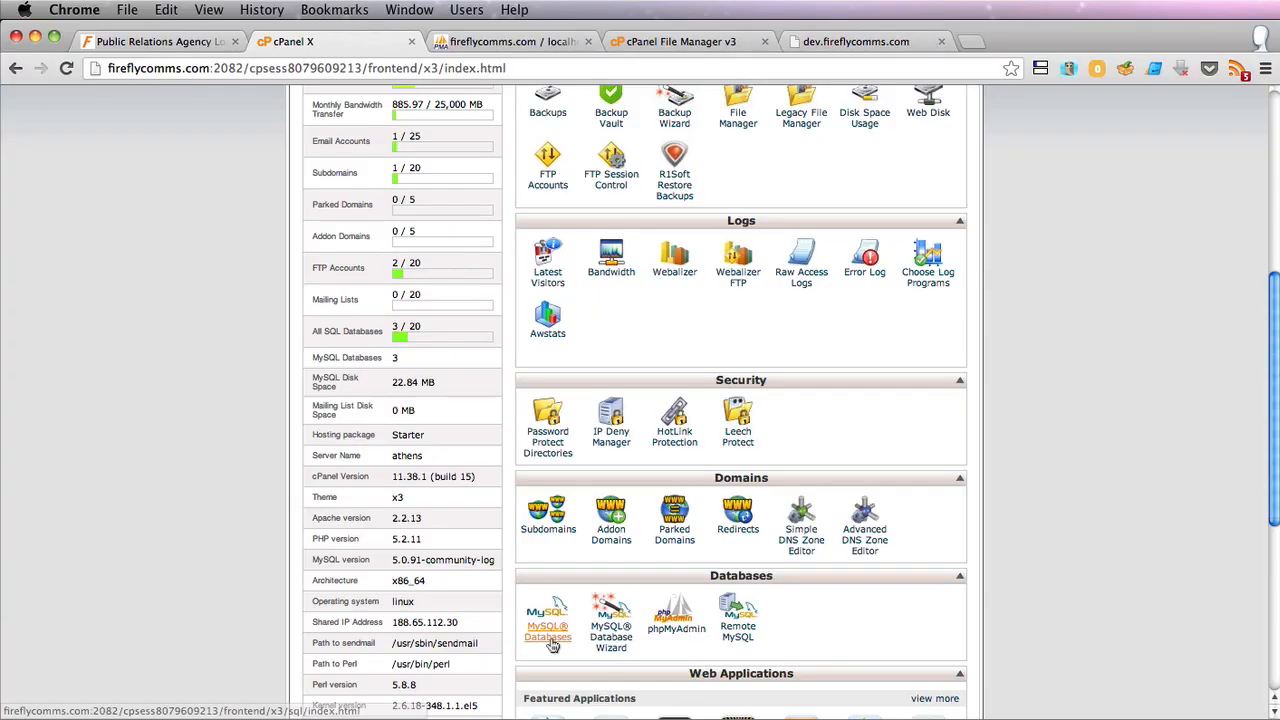
In MySQL Databases, create the fireflyc_wordpresscopy database and return to the databases page.
left_click(548, 620)
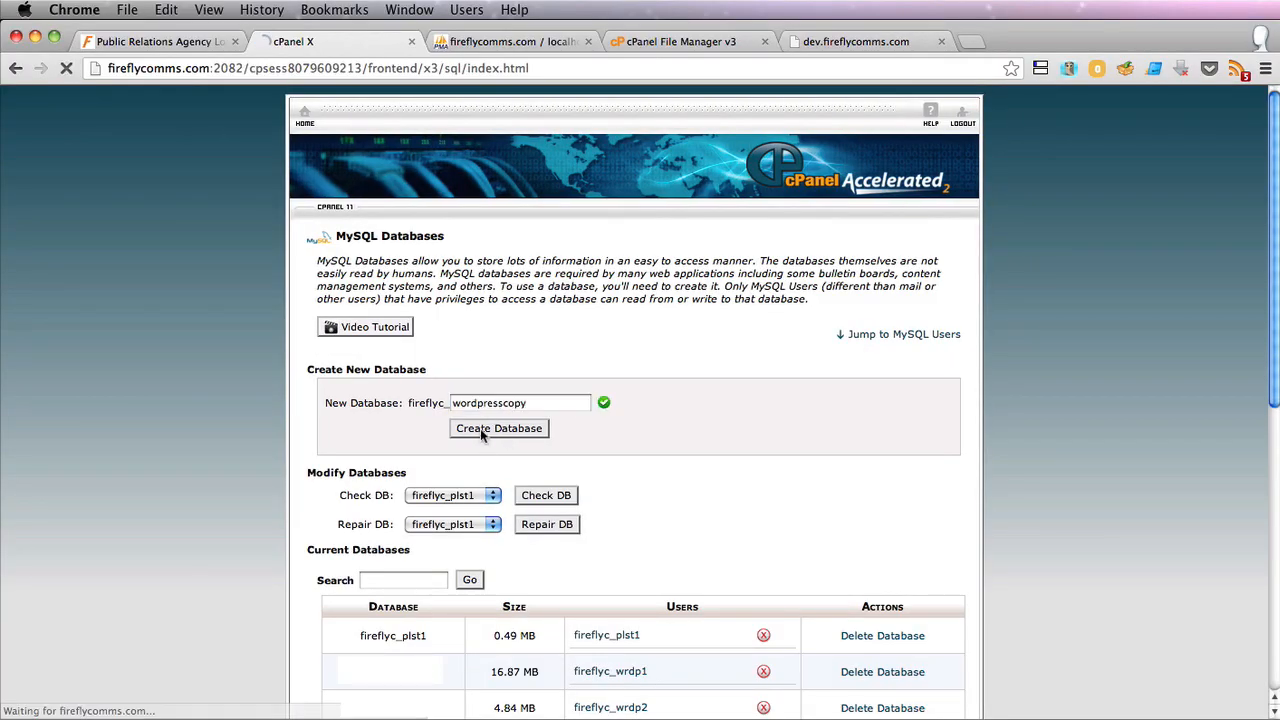
left_click(500, 428)
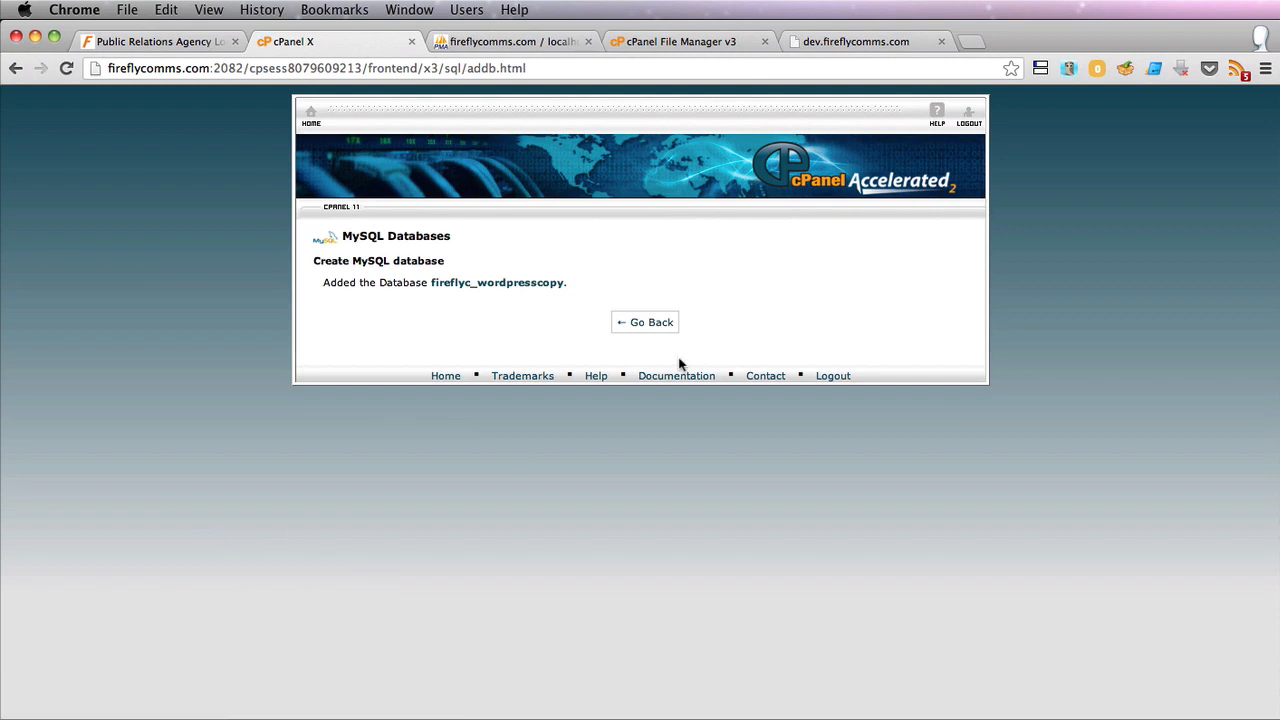
left_click(644, 320)
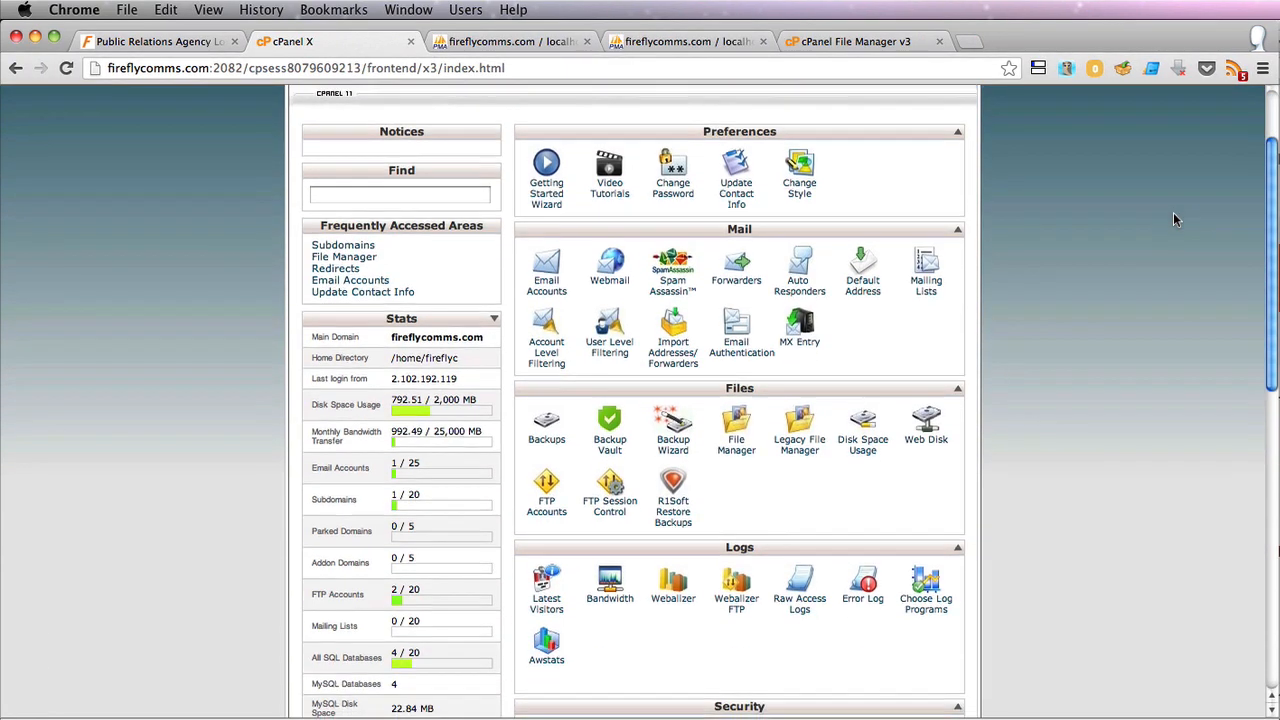
scroll("down", 3)
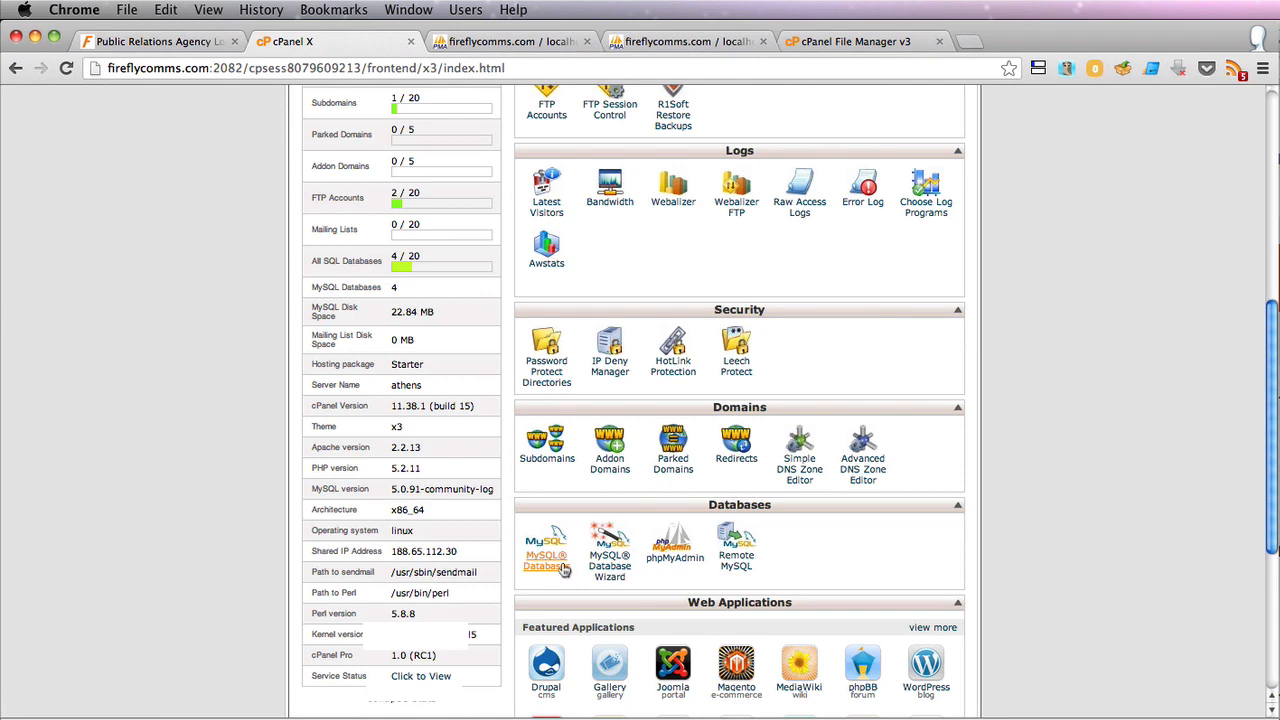
left_click(546, 550)
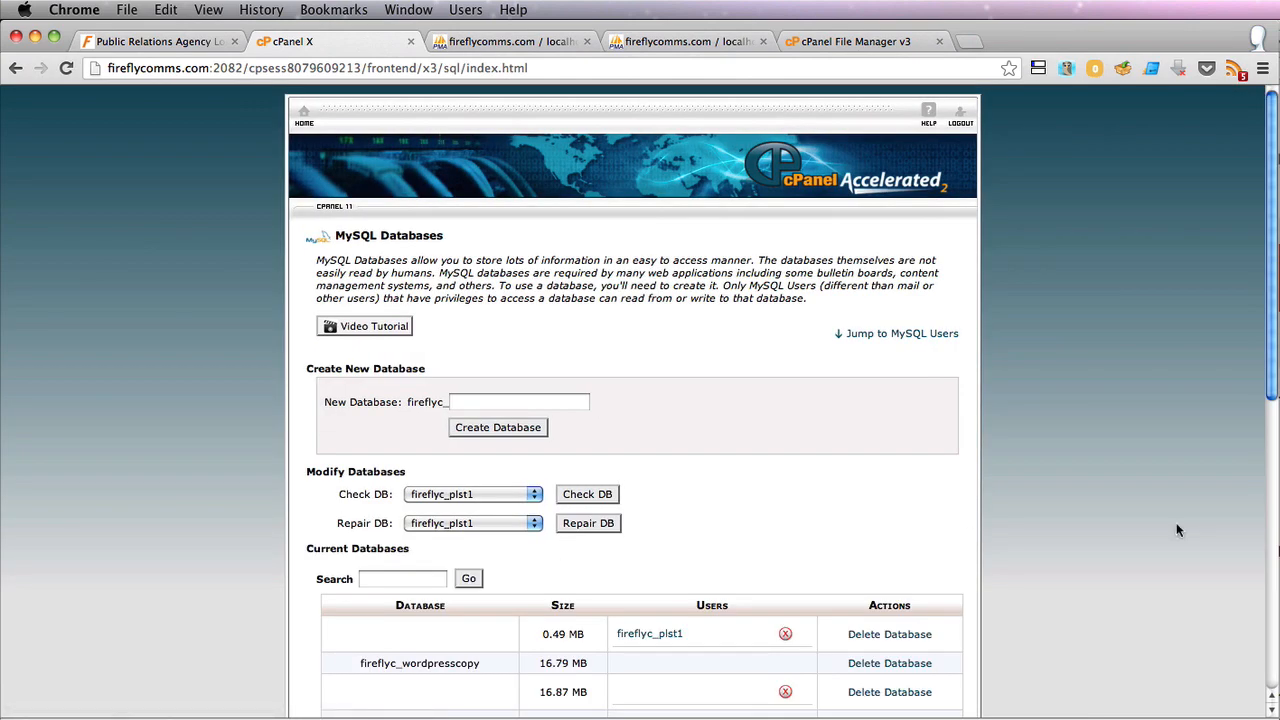
Add the new user to fireflyc_wordpresscopy with All Privileges and go back to cPanel Home.
scroll("down", 3)
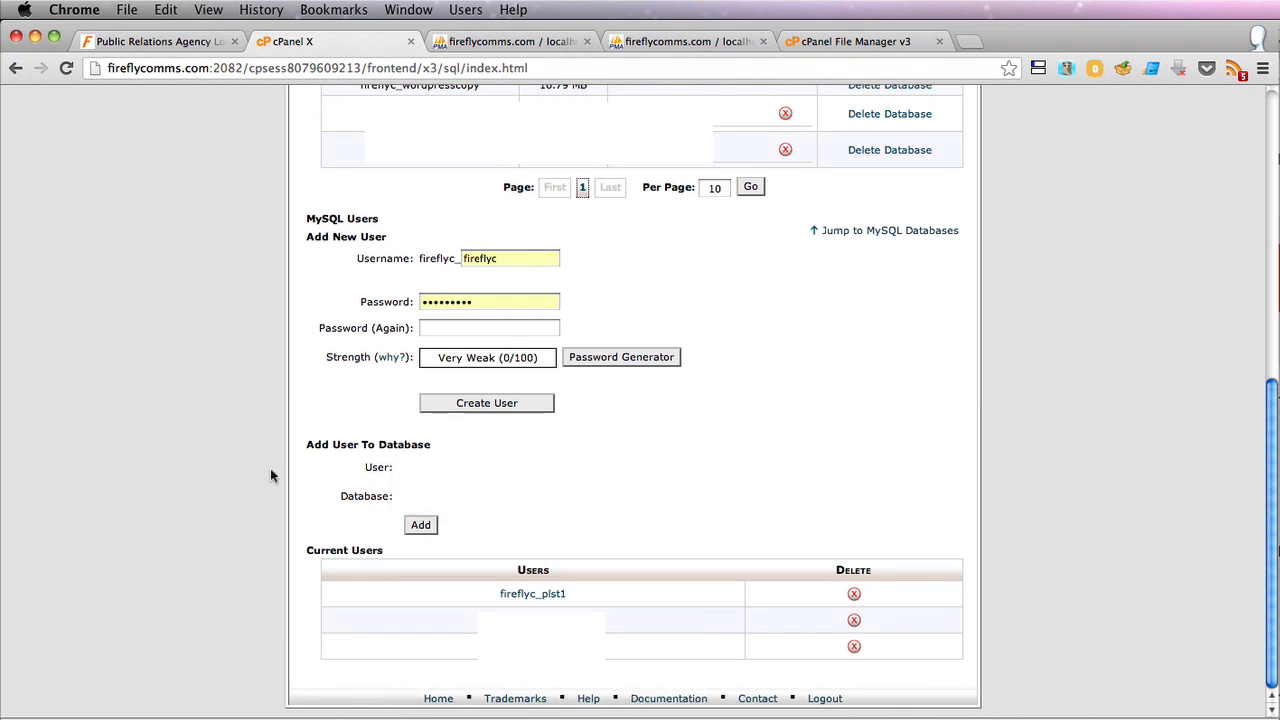
mouse_move(850, 492)
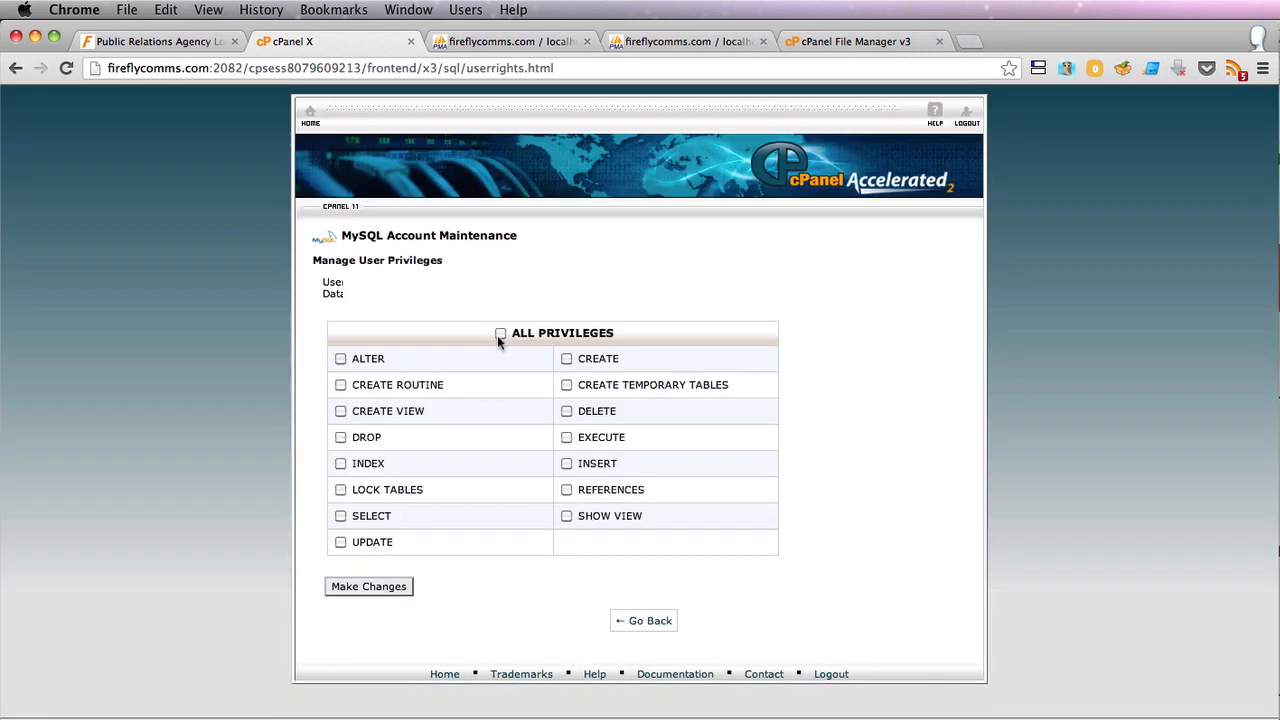
left_click(368, 586)
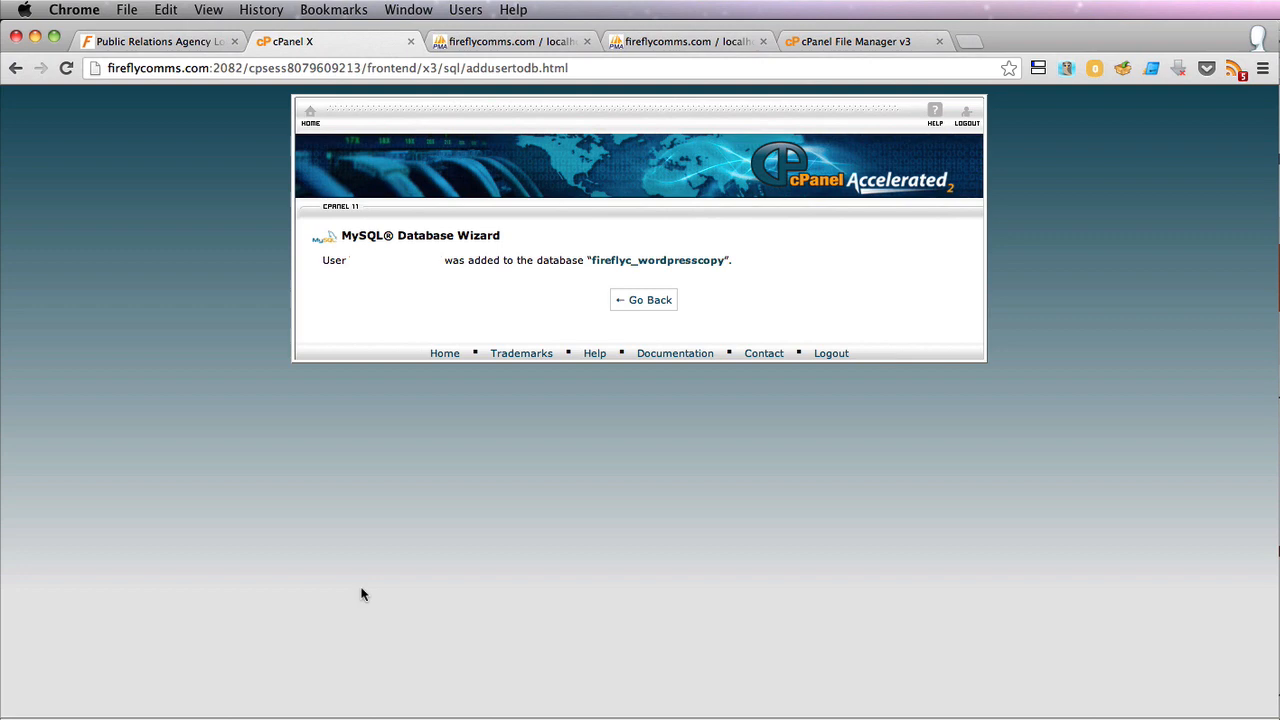
left_click(304, 118)
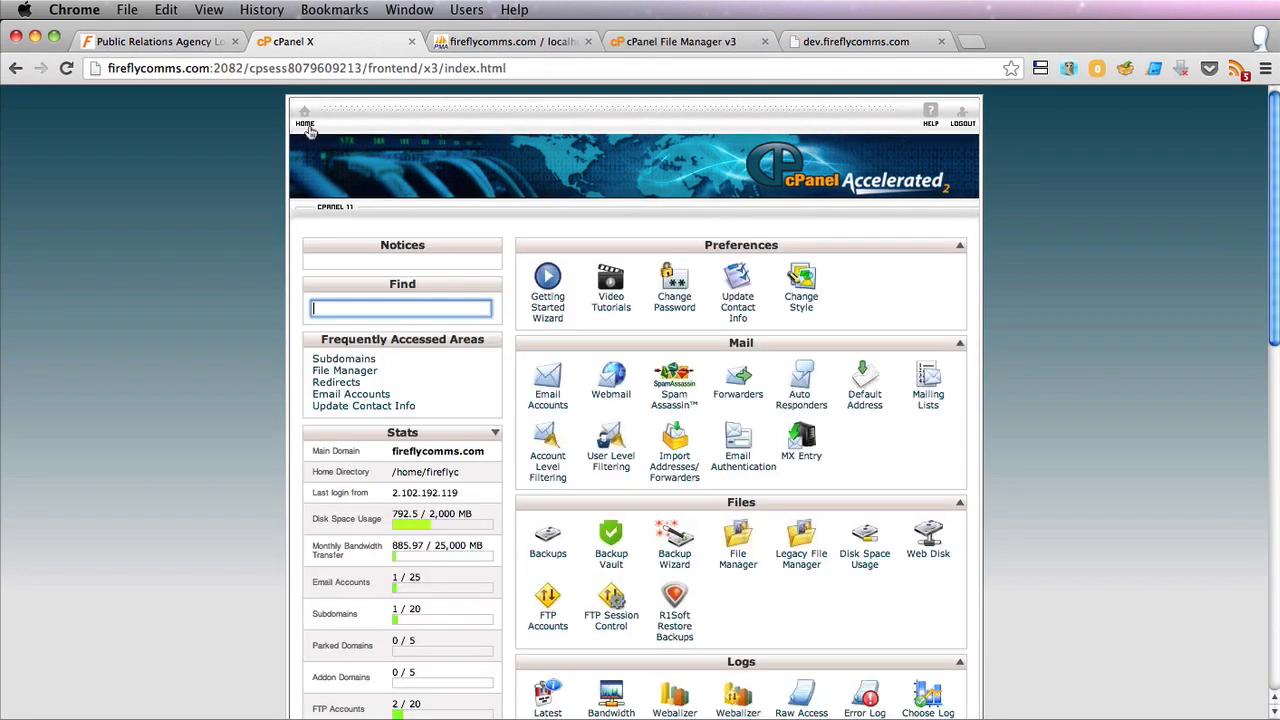
In phpMyAdmin, select the wordpresscopy database and show its Import page.
scroll("down", 3)
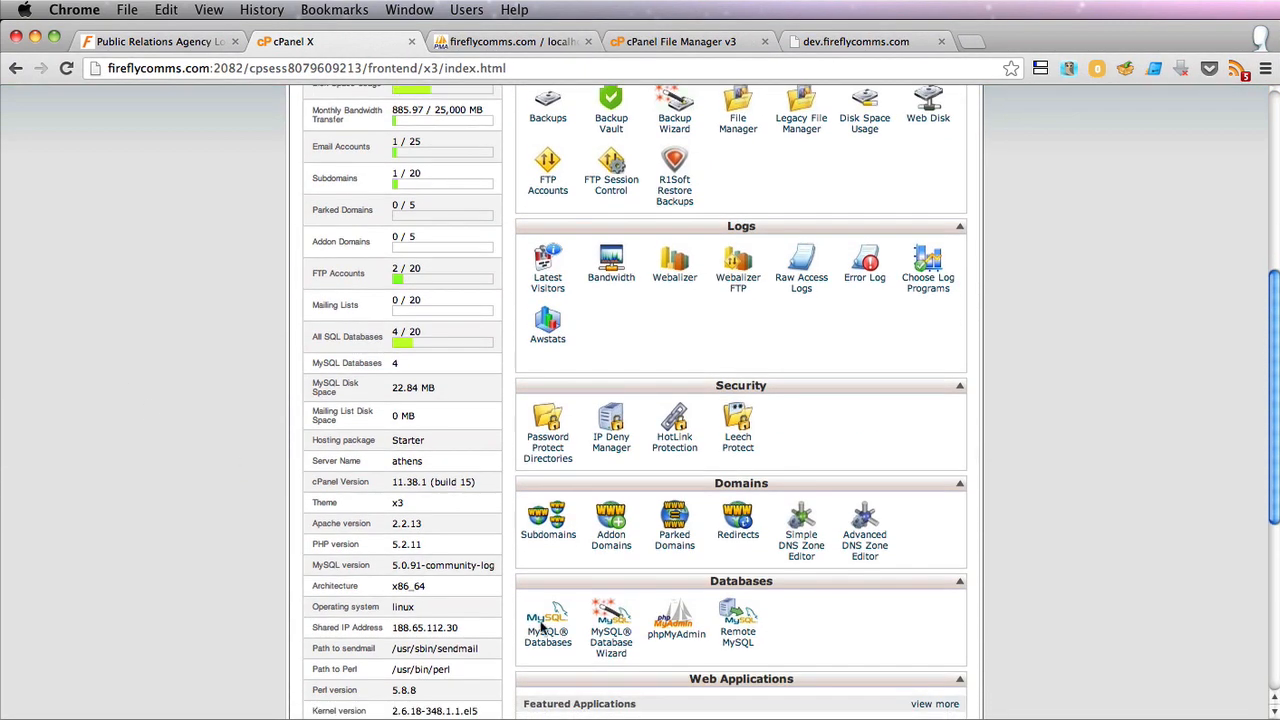
left_click(676, 620)
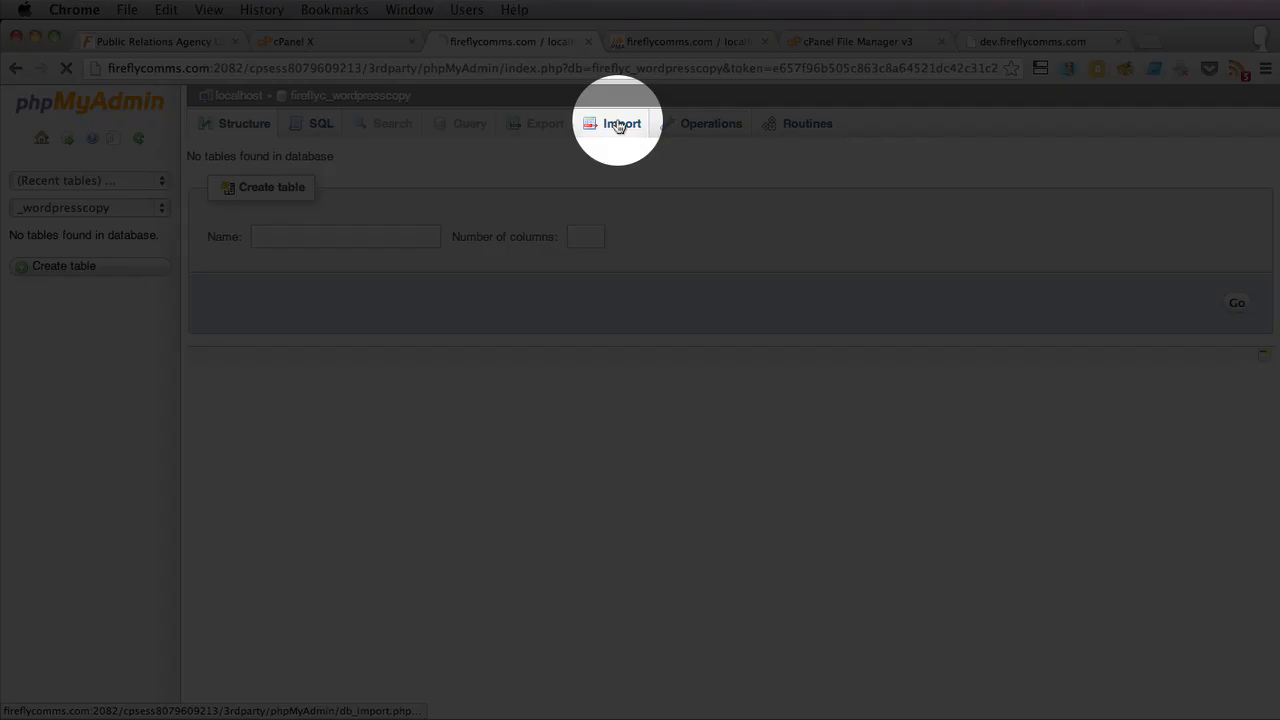
left_click(620, 124)
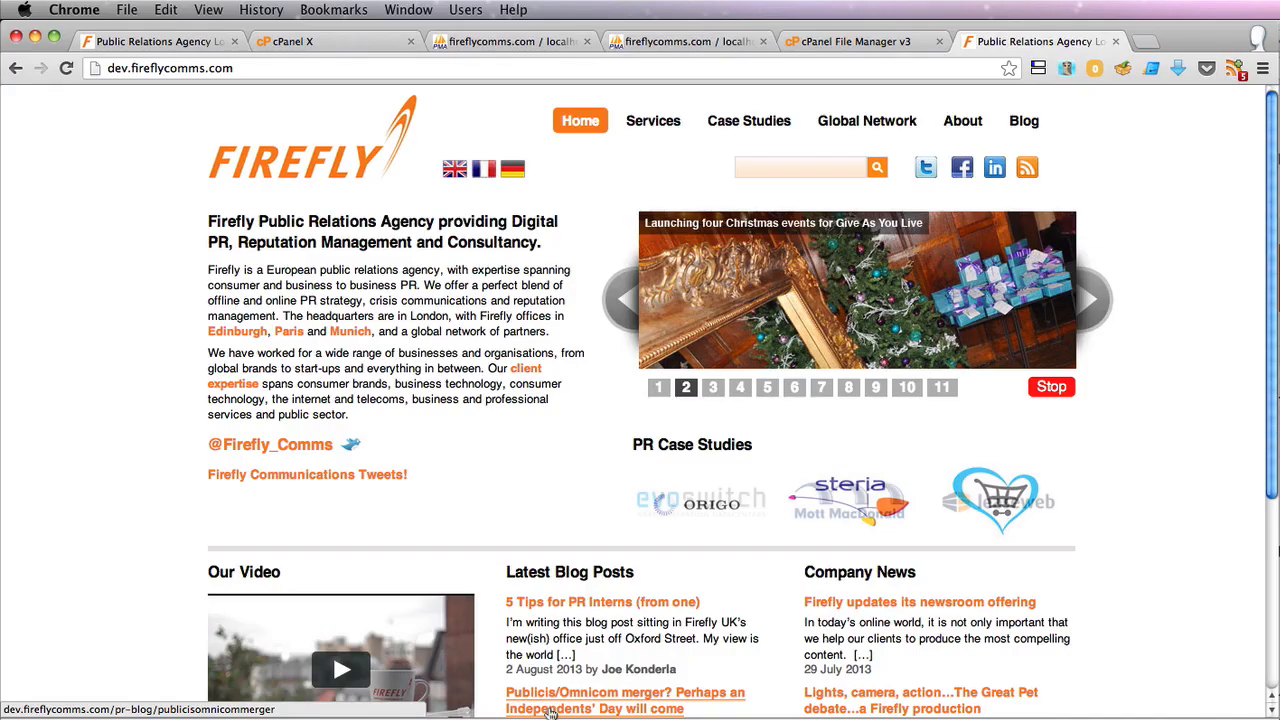
On dev.fireflycomms.com, load the Publicis/Omnicom merger blog post to check the copy works.
left_click(624, 700)
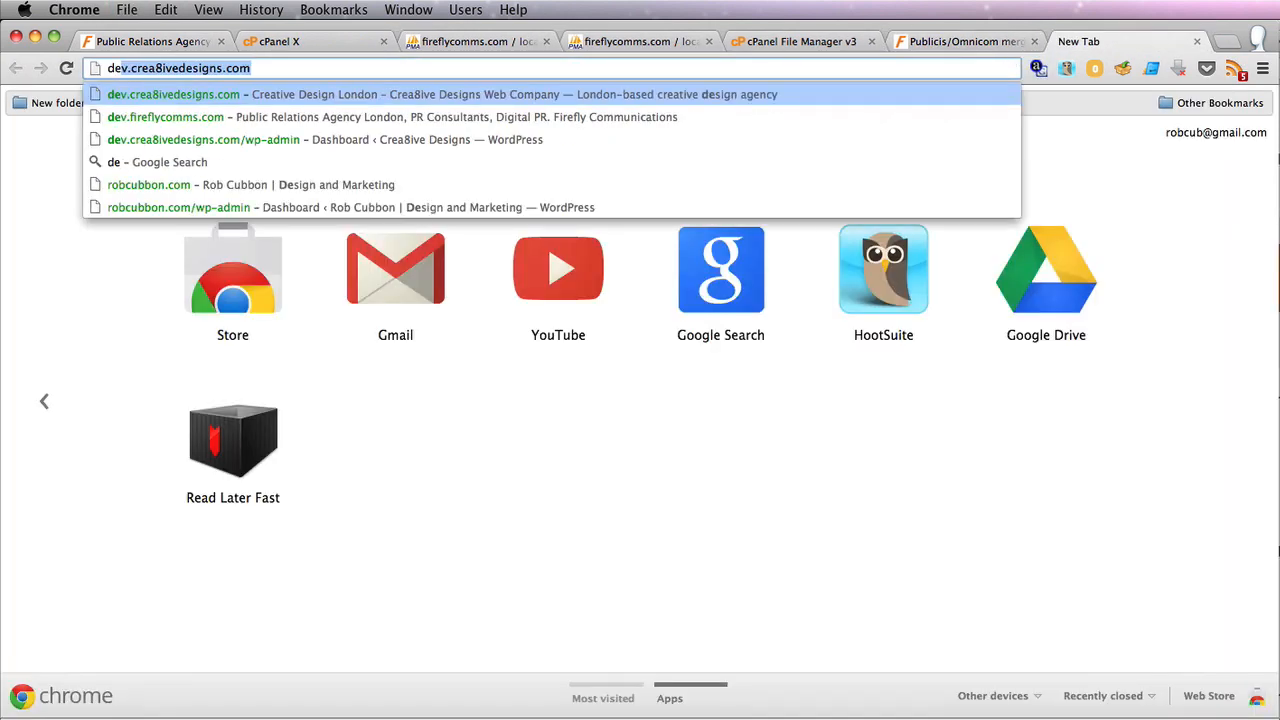
From dev.fireflycomms.com/wp-admin, install and activate underConstruction and show its settings page.
type("dev.fireflycomms.com/wp-admin/")
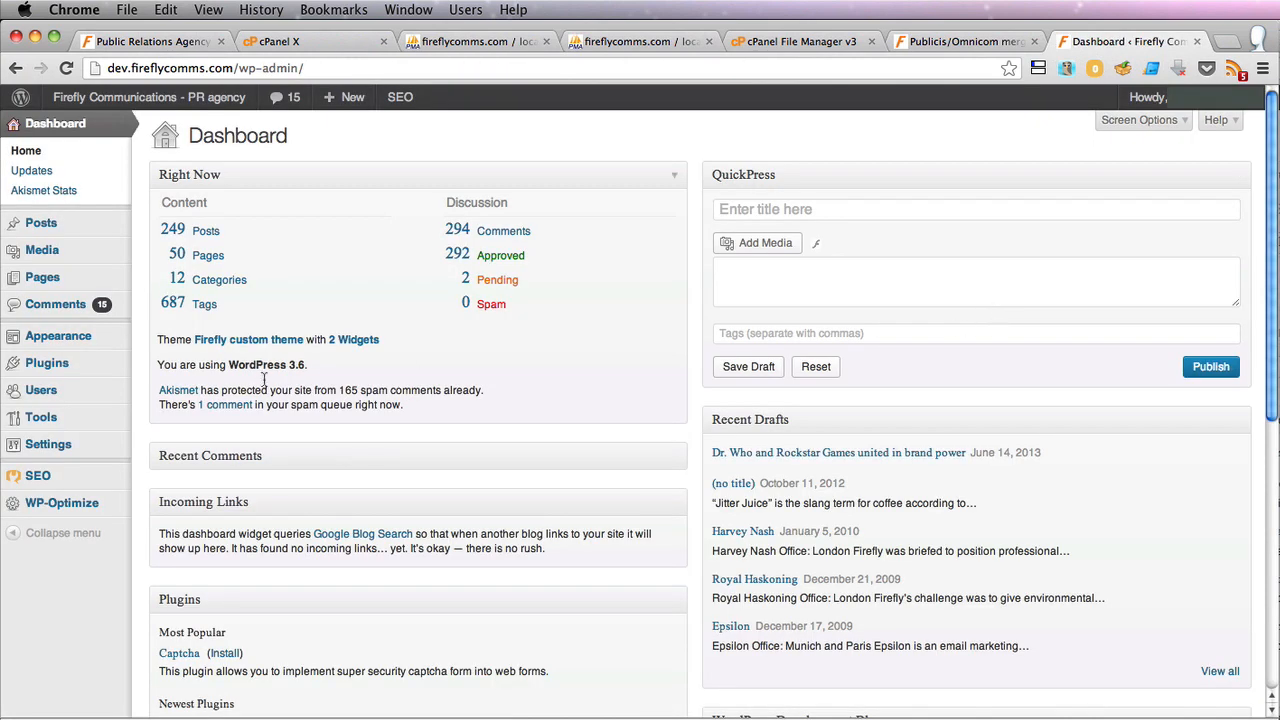
mouse_move(46, 362)
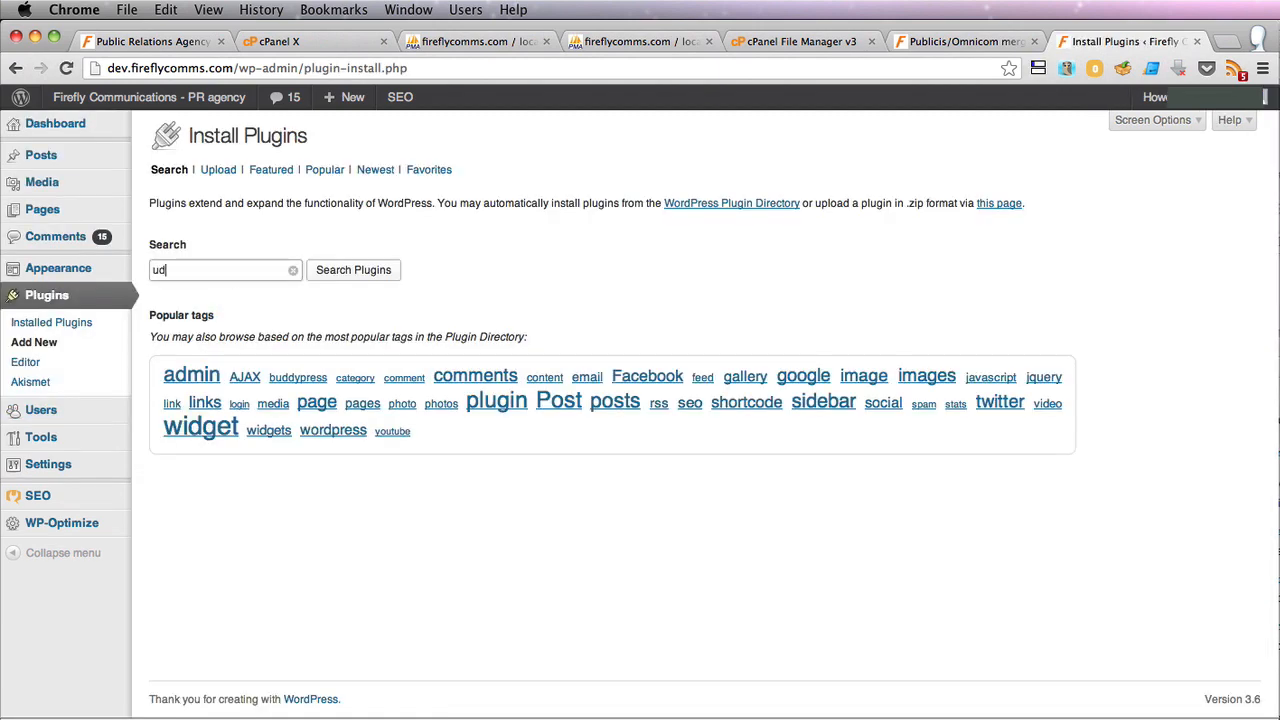
left_click(352, 268)
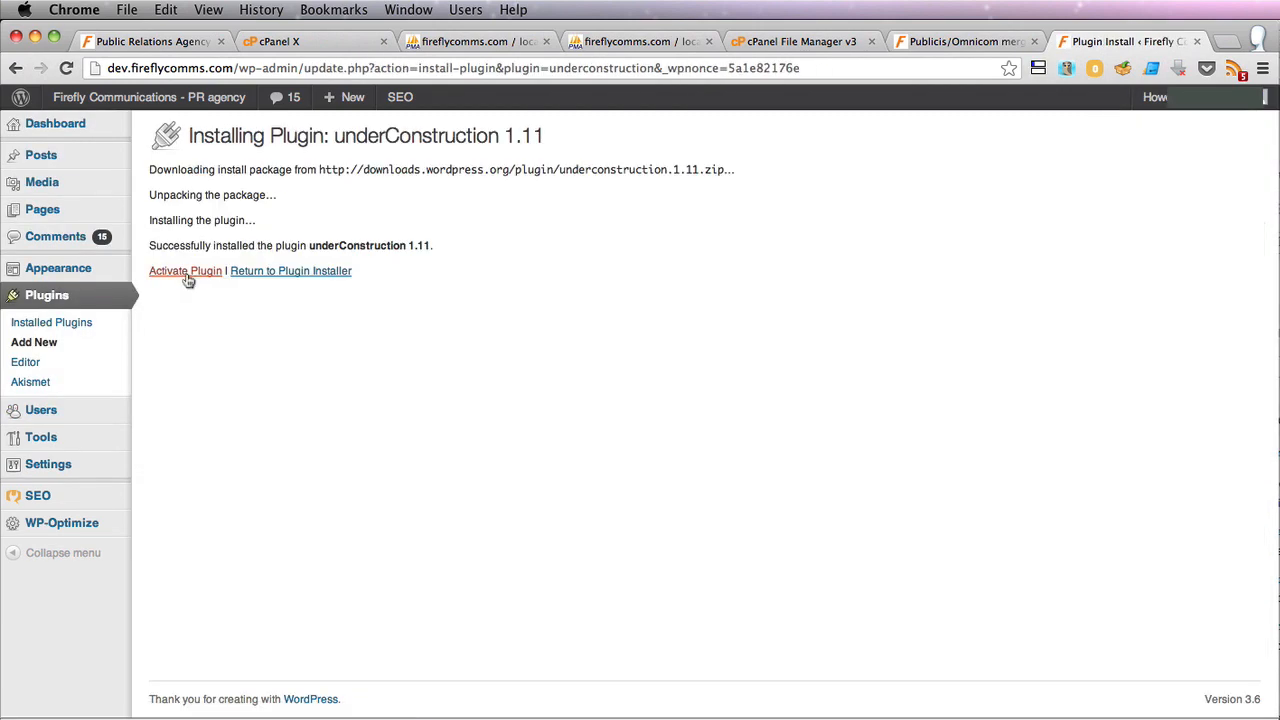
left_click(184, 270)
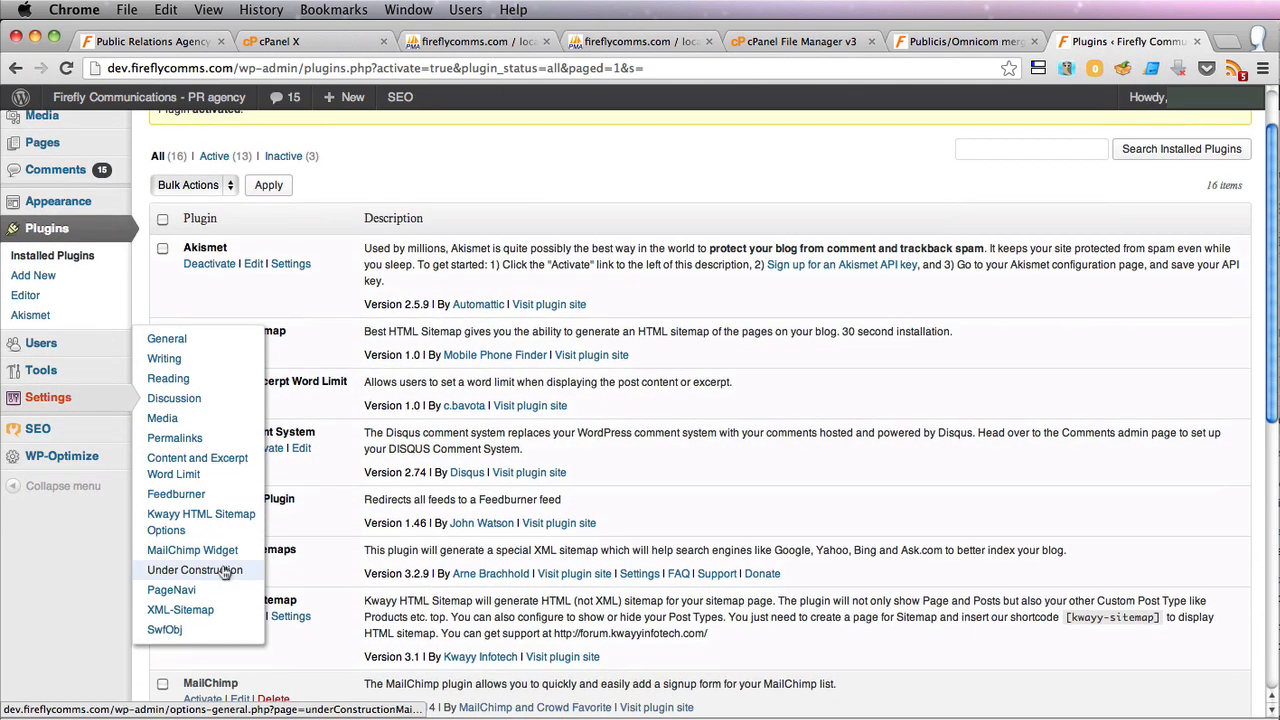
left_click(194, 568)
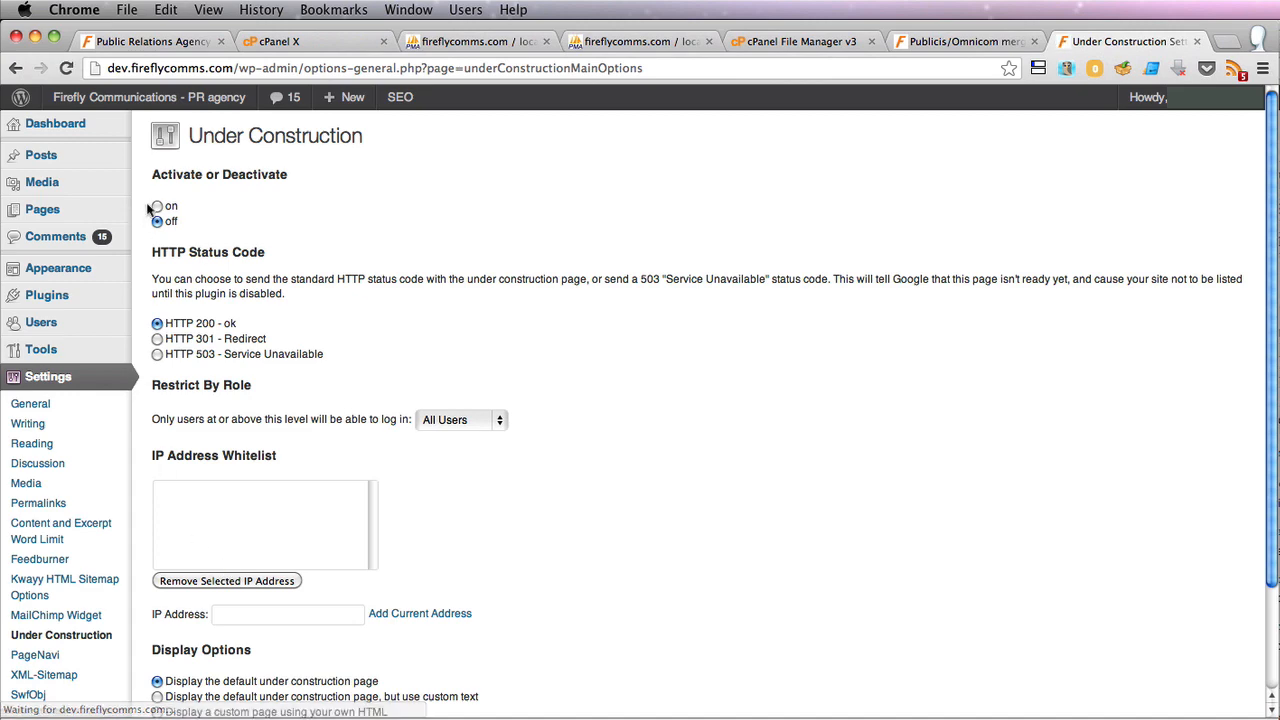
scroll("down", 3)
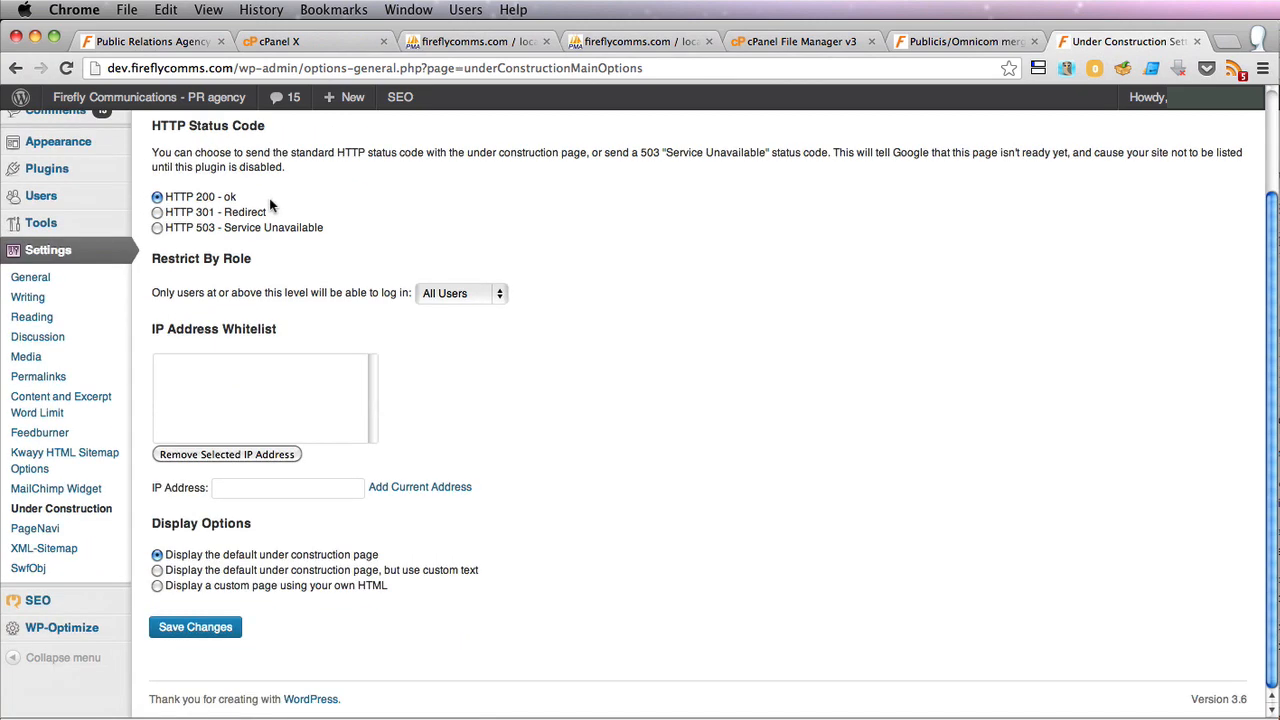